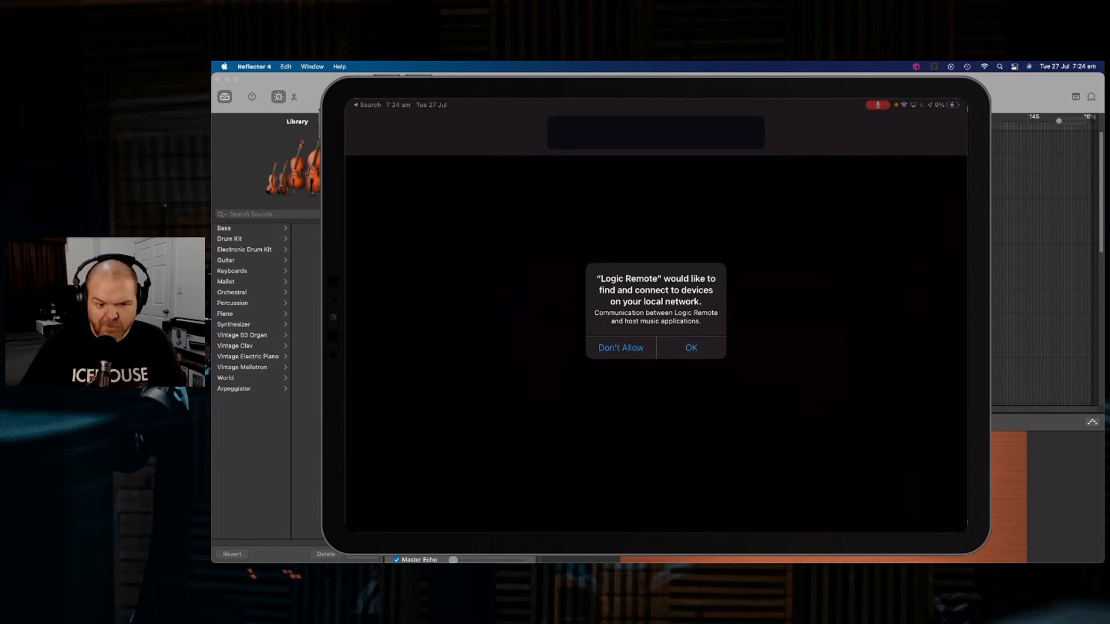
Allow Logic Remote local network access and answer its notifications prompt
{"action": "left_click", "coordinate": [690, 347]}
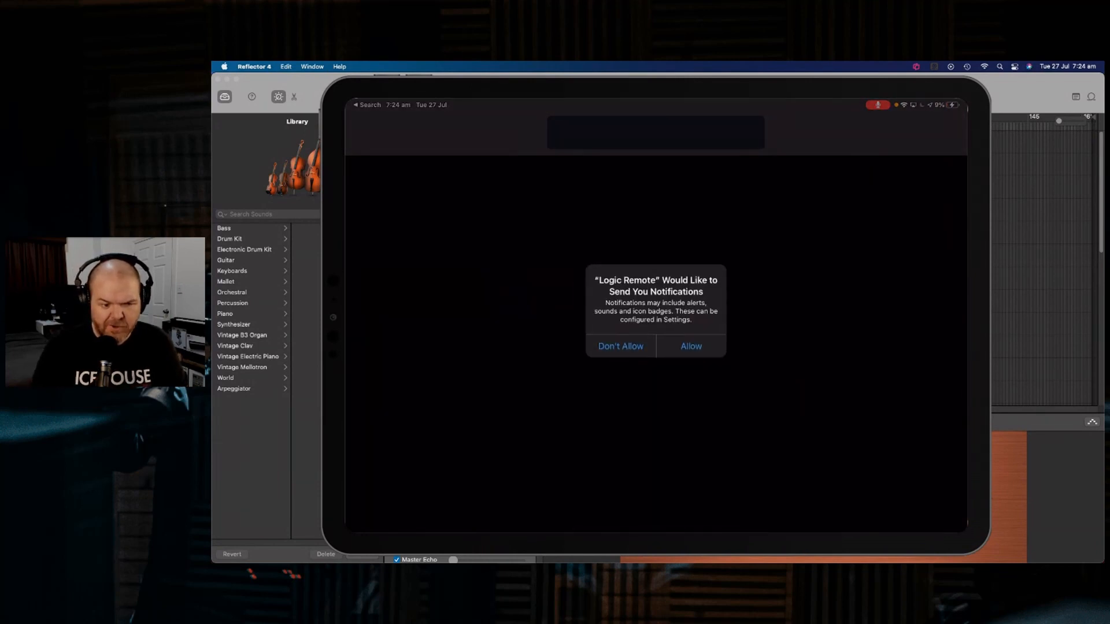
{"action": "left_click", "coordinate": [621, 346]}
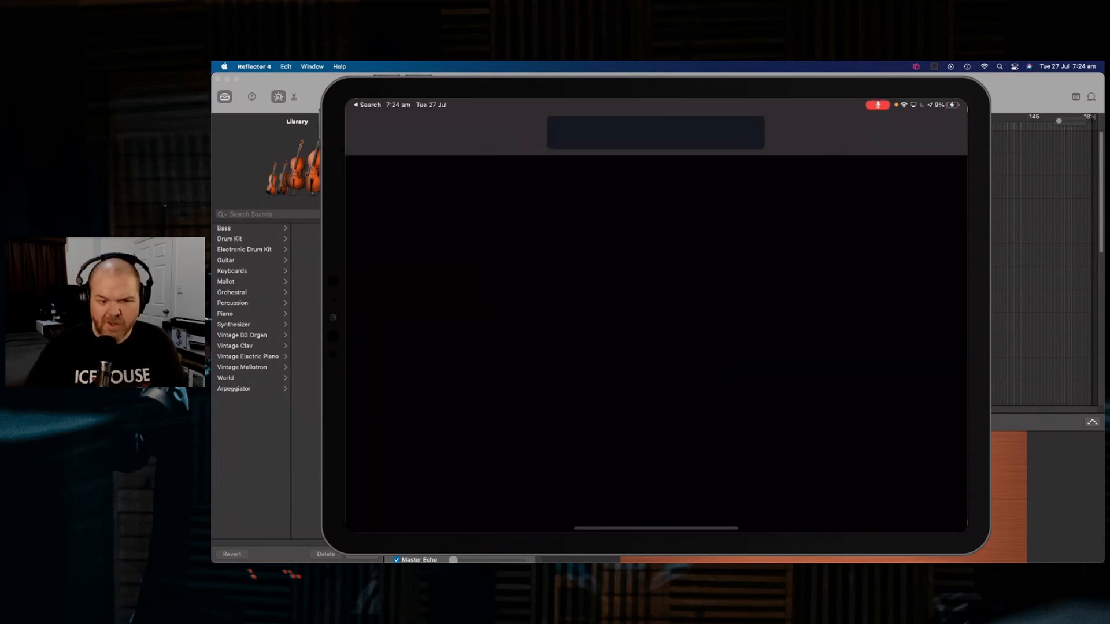
{"action": "left_click", "coordinate": [653, 132]}
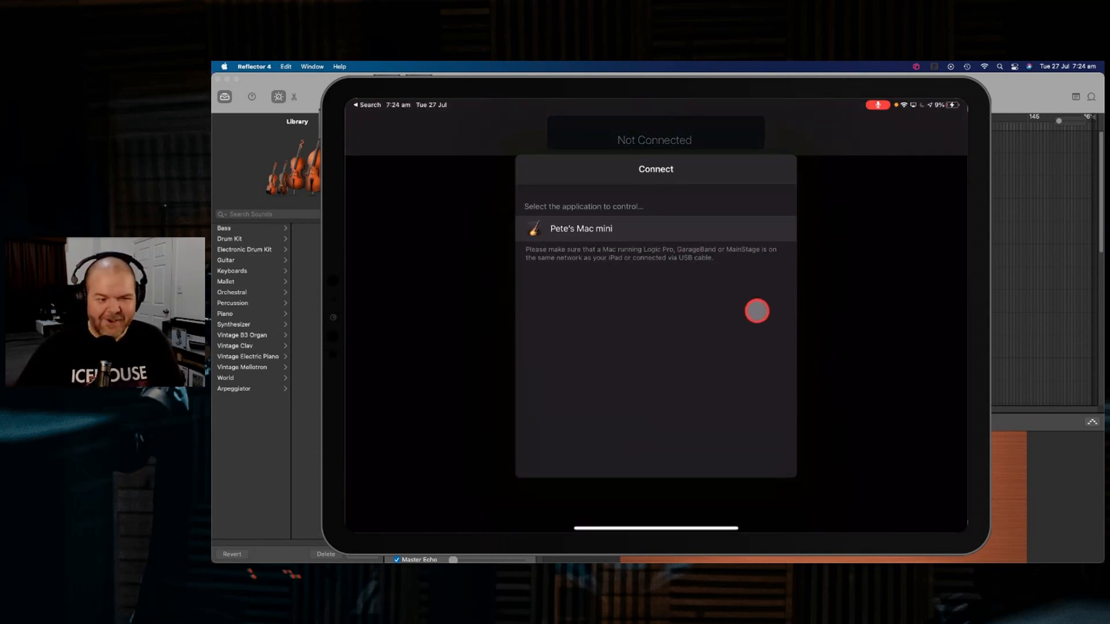
{"action": "mouse_move", "coordinate": [701, 283]}
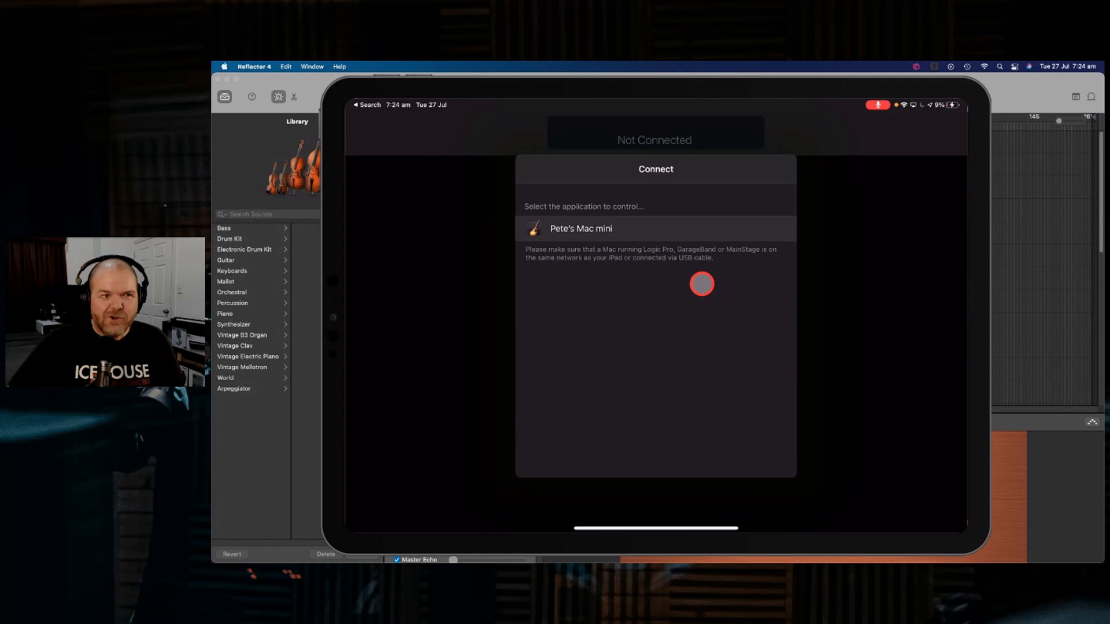
{"action": "mouse_move", "coordinate": [692, 268]}
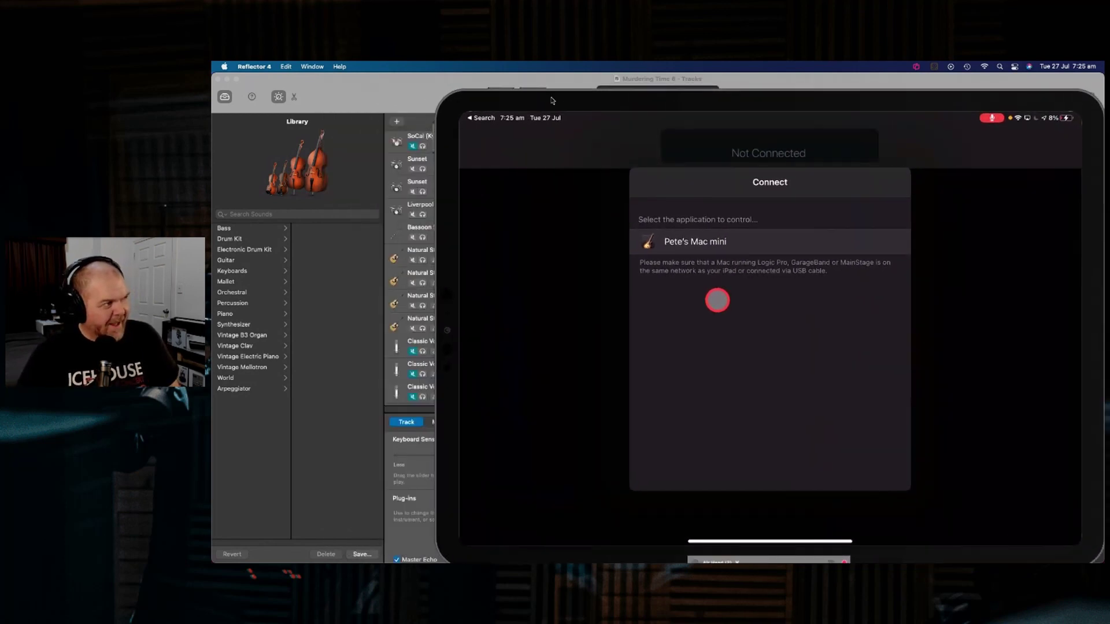
Dismiss the new audio device alert, close Preferences, and accept the iPad's connection
{"action": "left_click", "coordinate": [694, 241]}
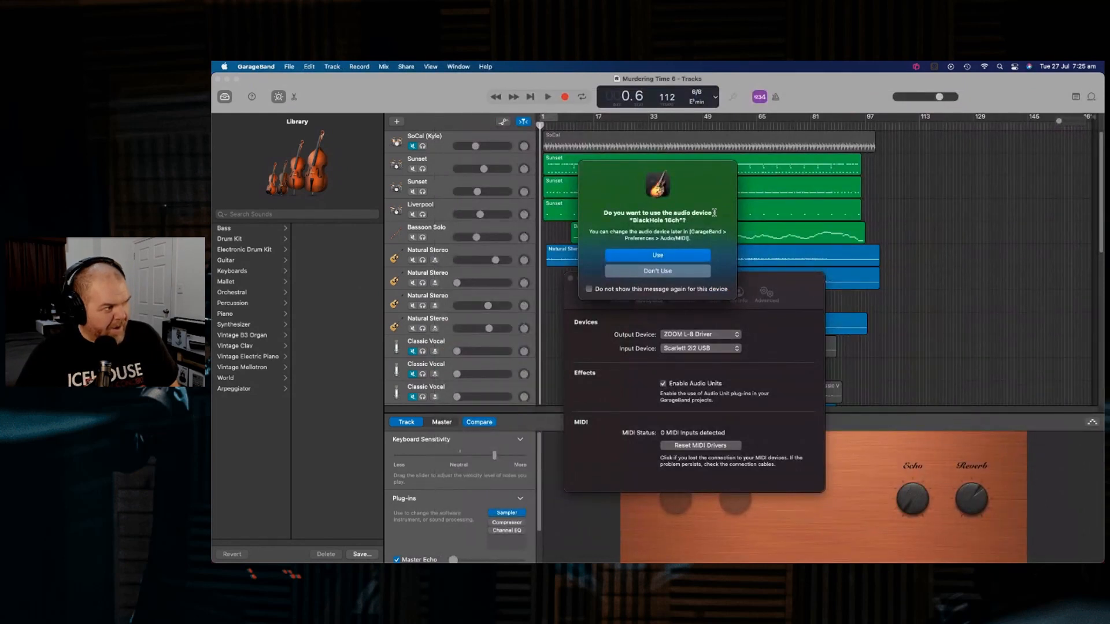
{"action": "left_click", "coordinate": [656, 271]}
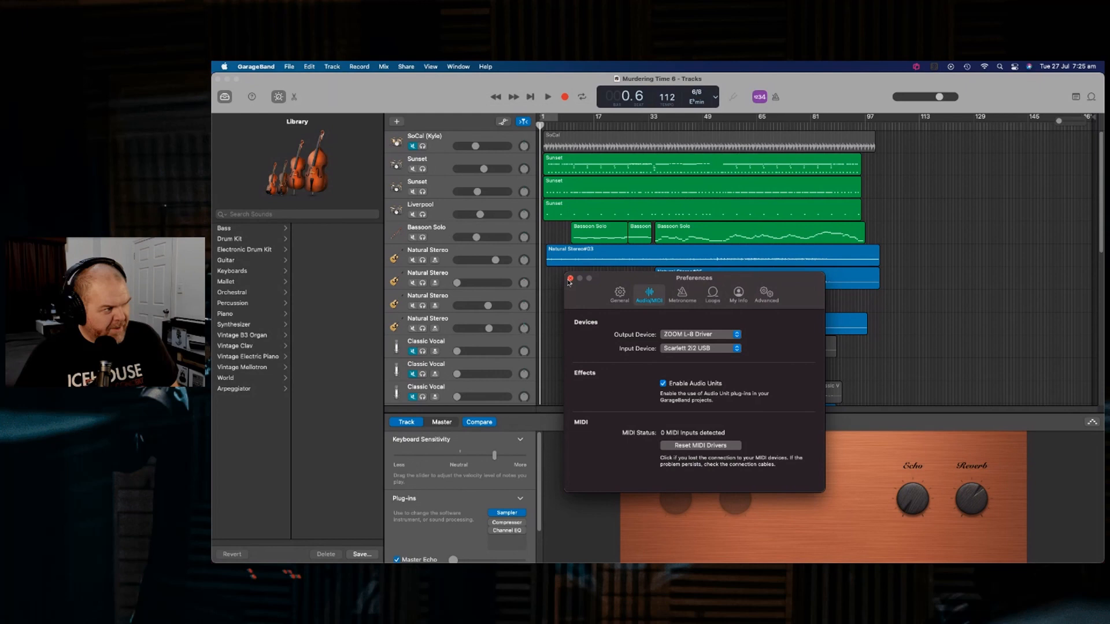
{"action": "left_click", "coordinate": [569, 281]}
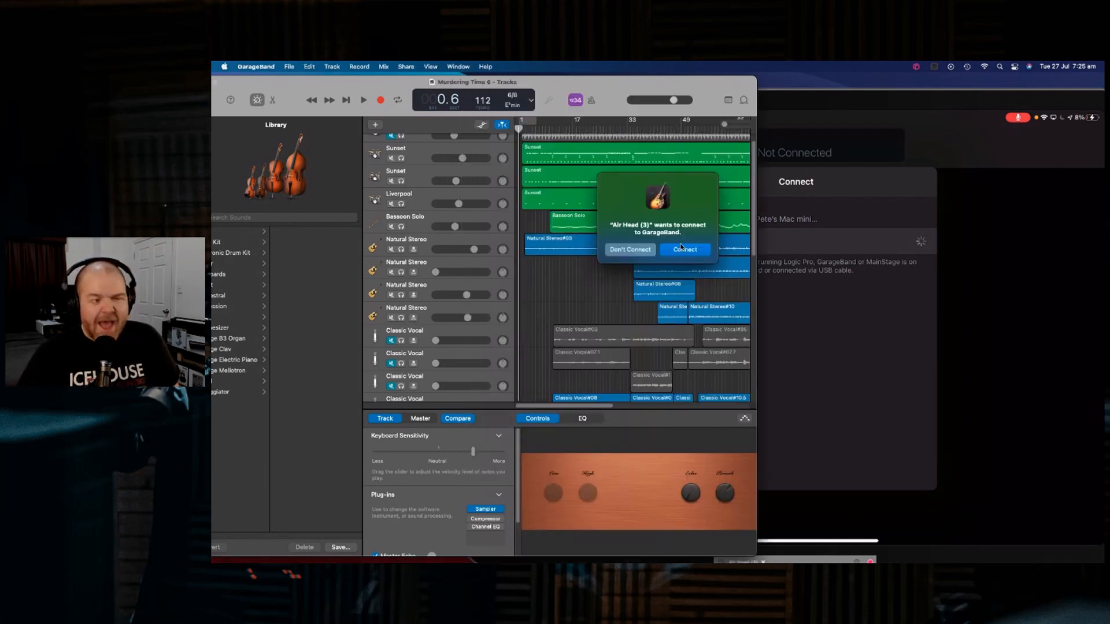
{"action": "mouse_move", "coordinate": [841, 164]}
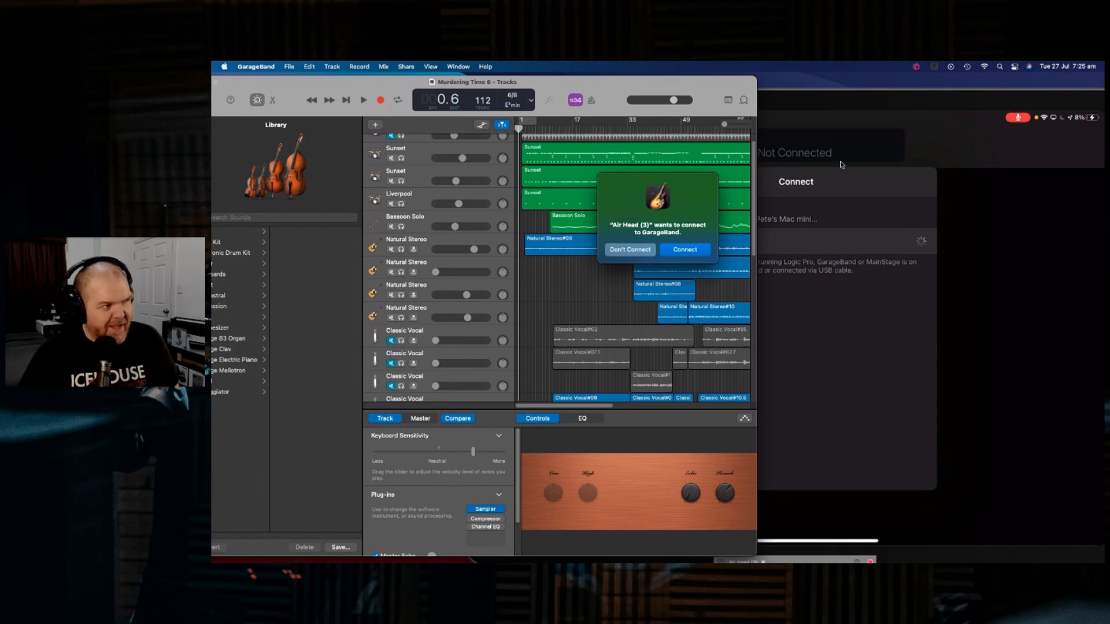
{"action": "left_click", "coordinate": [683, 249]}
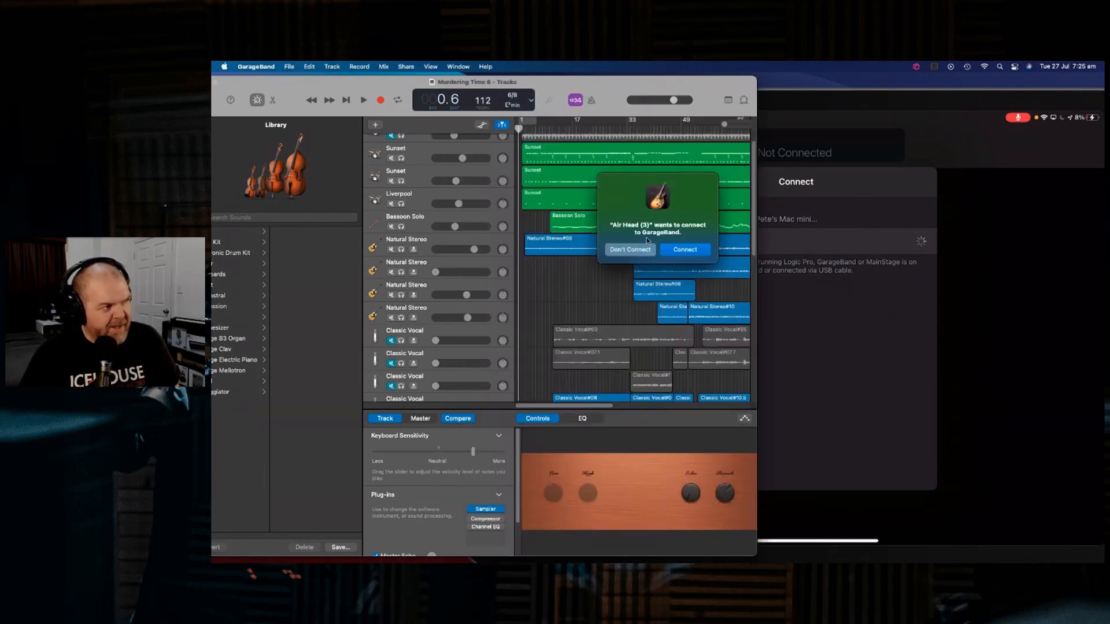
{"action": "left_click", "coordinate": [628, 249]}
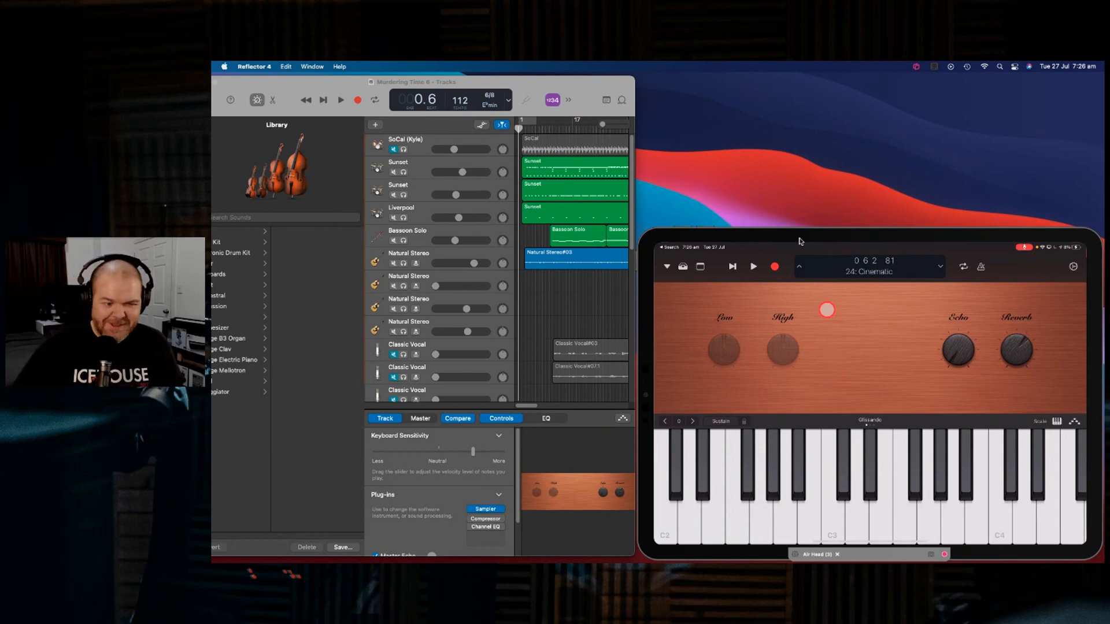
Play a few test notes on the Cinematic keyboard and move the playhead to bar 12
{"action": "left_click", "coordinate": [878, 495]}
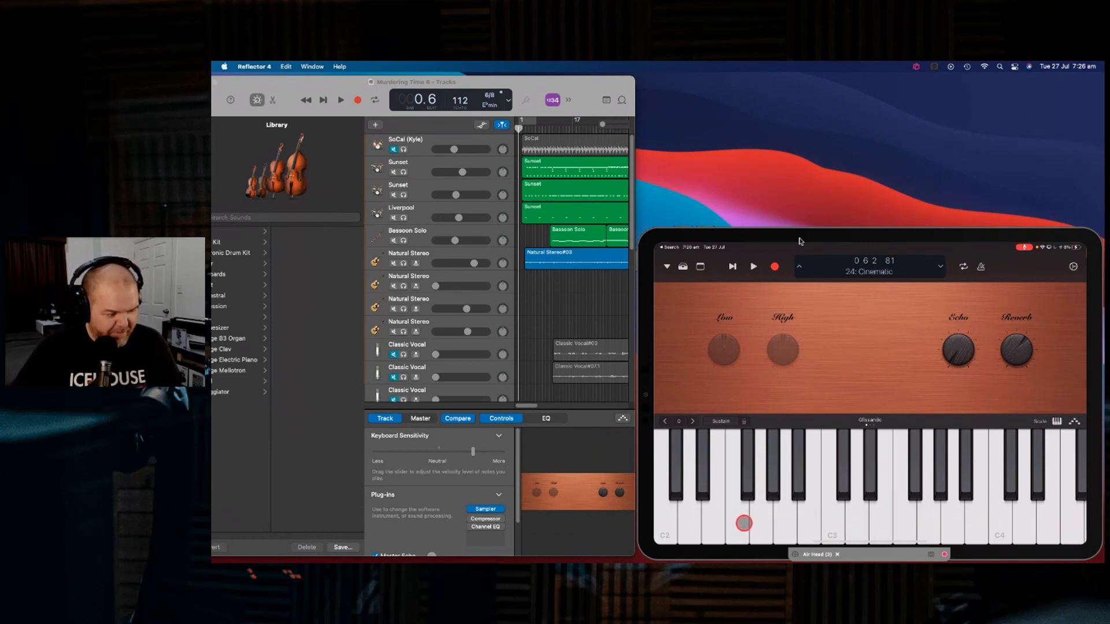
{"action": "left_click", "coordinate": [792, 523]}
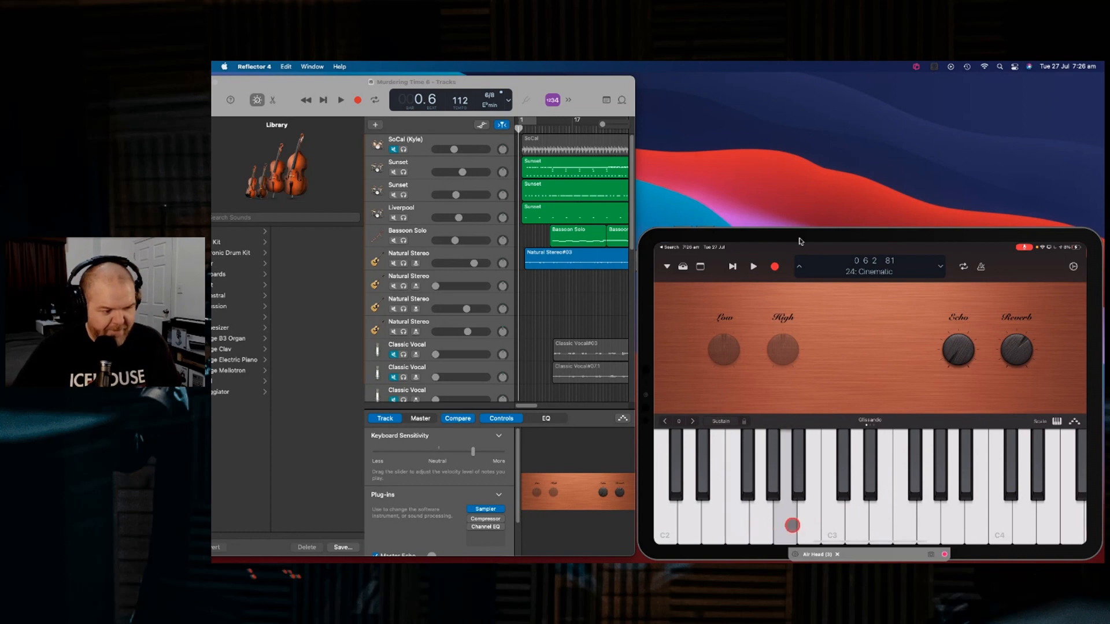
{"action": "left_click", "coordinate": [877, 510]}
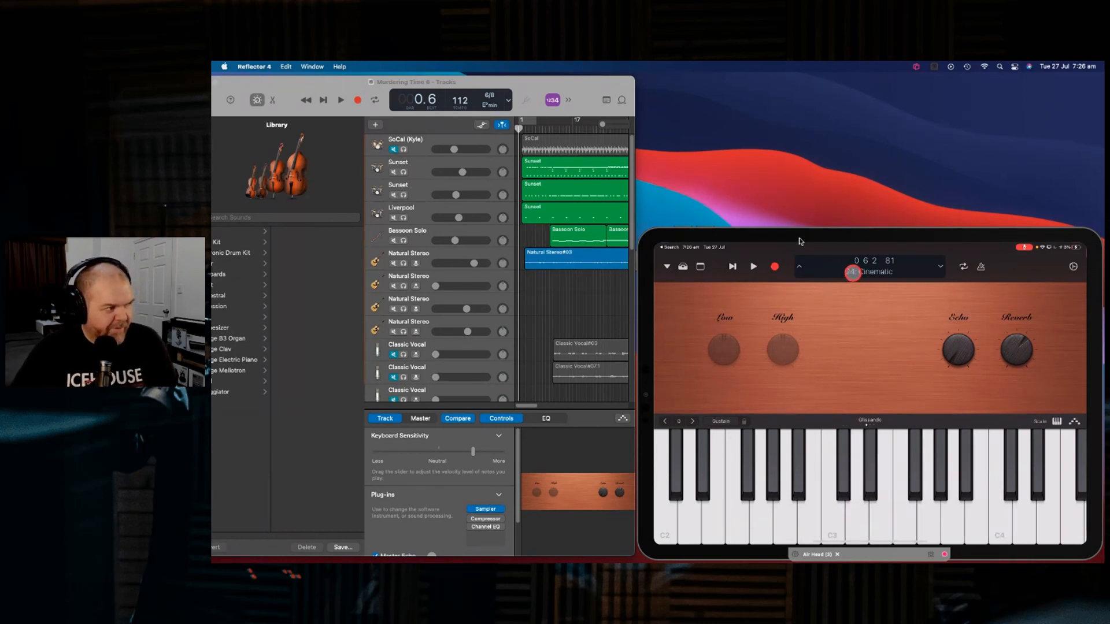
{"action": "left_click", "coordinate": [533, 303]}
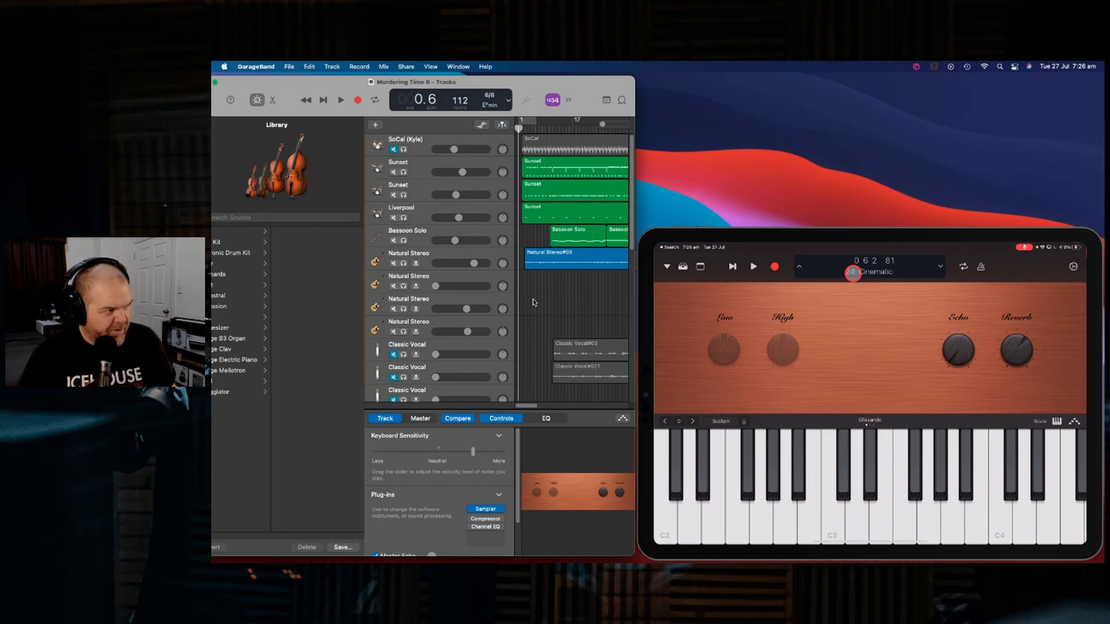
{"action": "scroll", "scroll_direction": "down", "scroll_amount": 3}
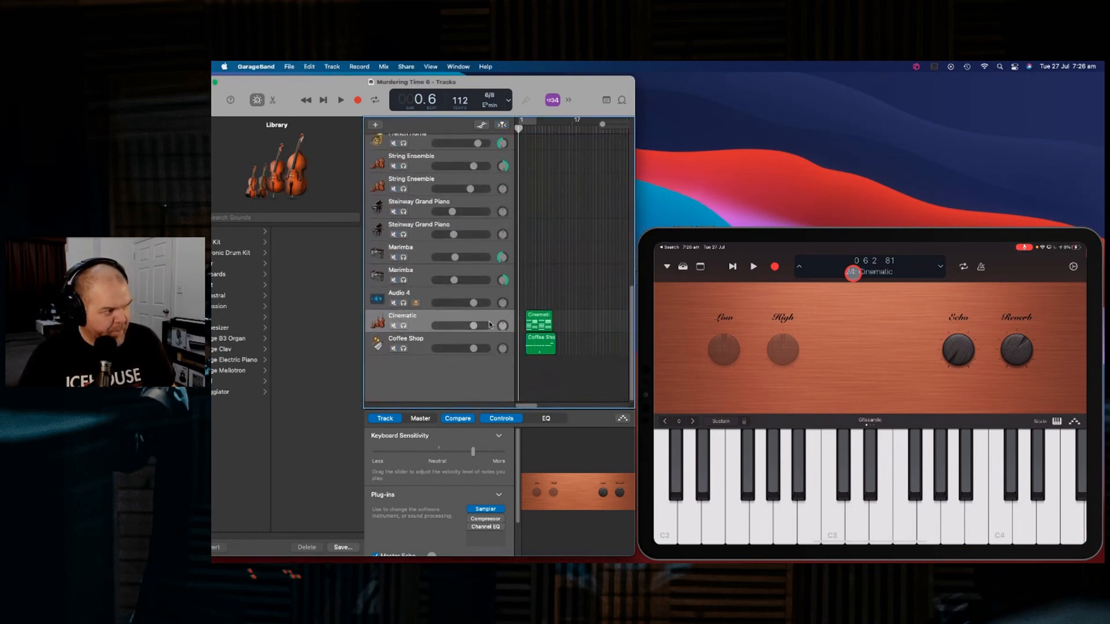
{"action": "mouse_move", "coordinate": [564, 320]}
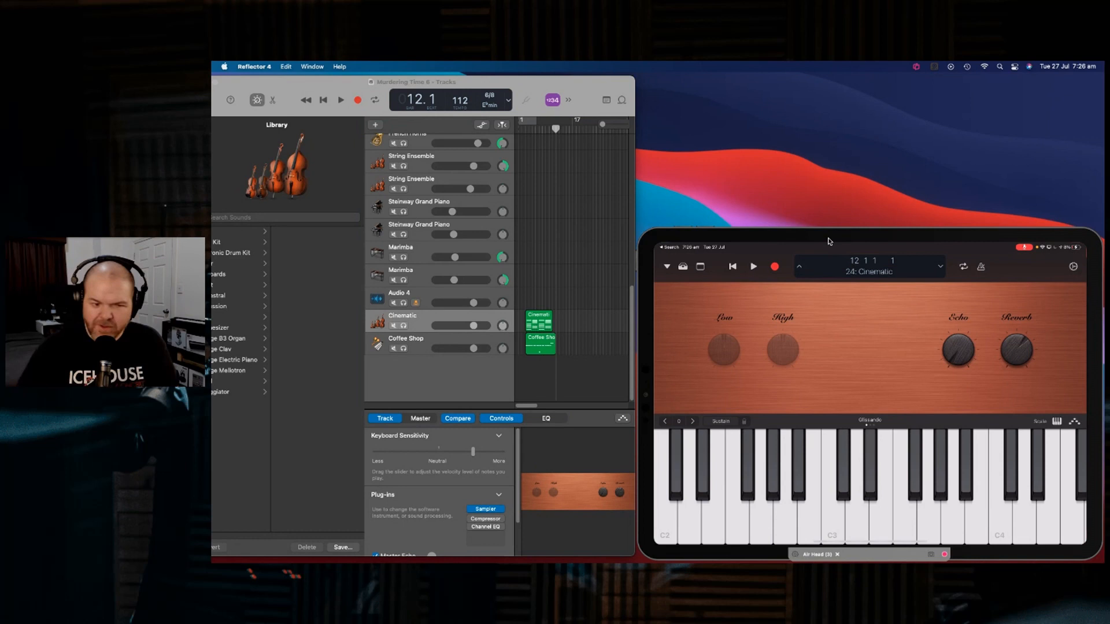
Record a short second Cinematic take from Logic Remote, stopping near bar 20
{"action": "left_click", "coordinate": [773, 265]}
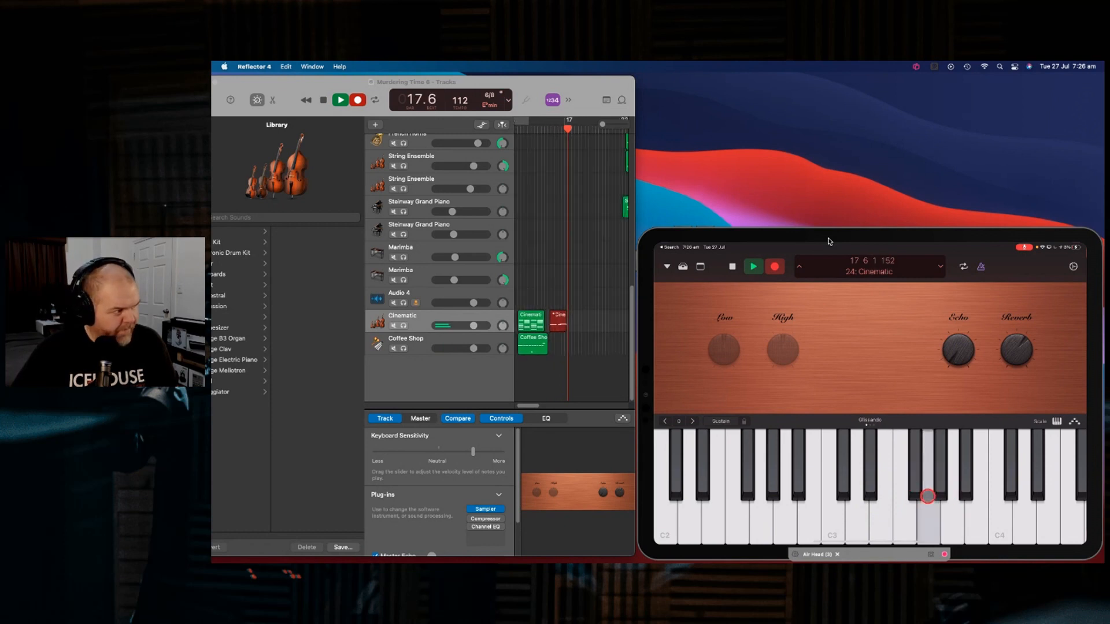
{"action": "left_click", "coordinate": [341, 100]}
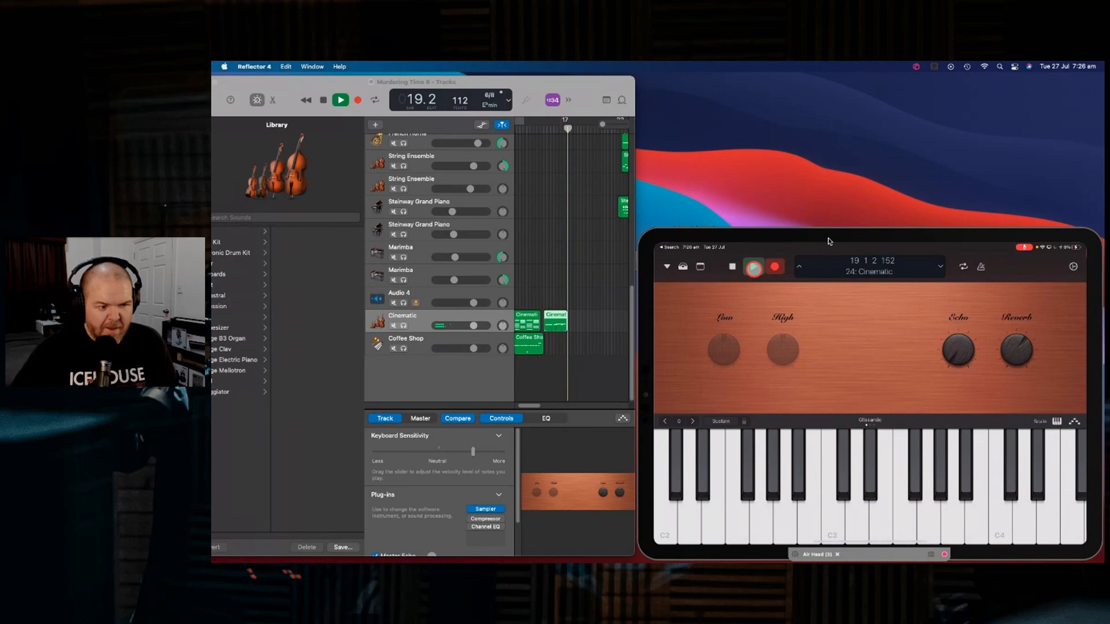
{"action": "left_click", "coordinate": [340, 99]}
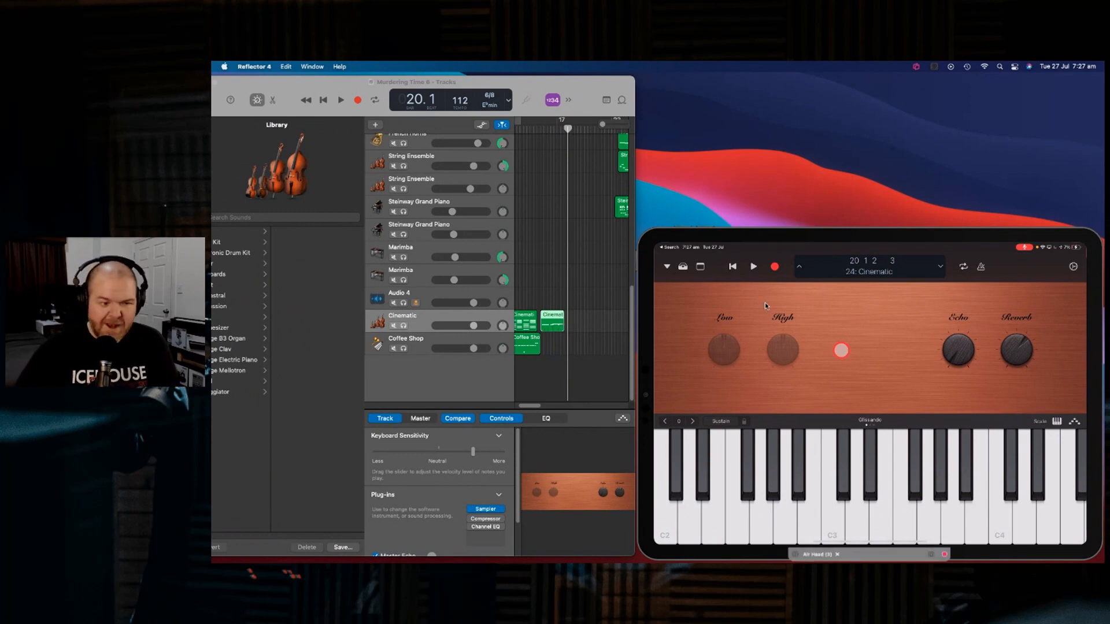
Show Logic Remote's key commands row and then the instrument sound library
{"action": "left_click", "coordinate": [699, 266]}
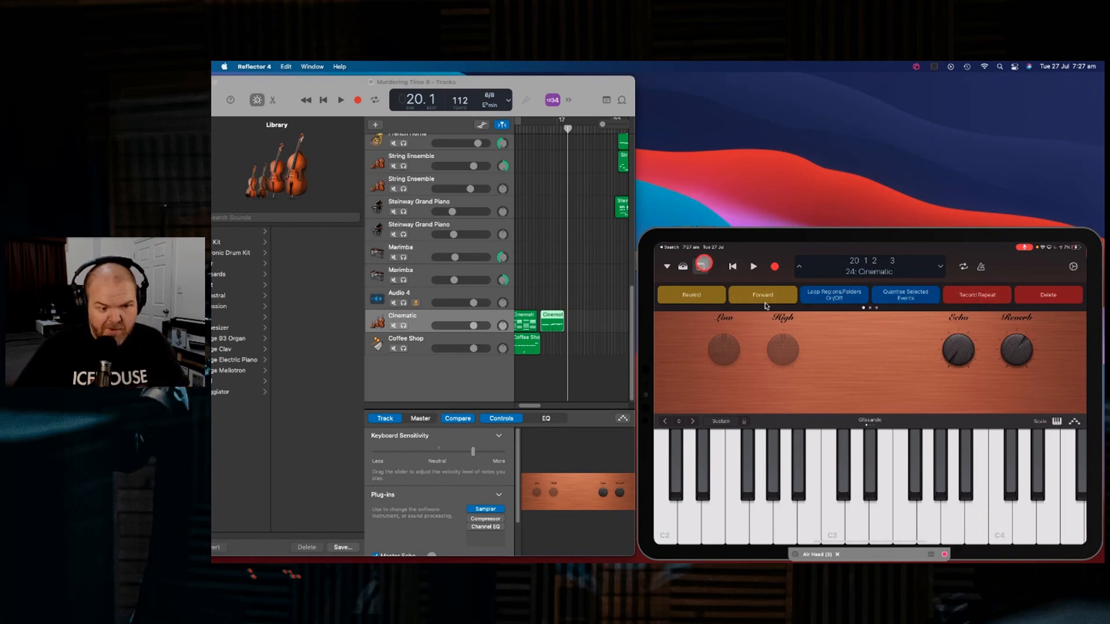
{"action": "left_click", "coordinate": [681, 267]}
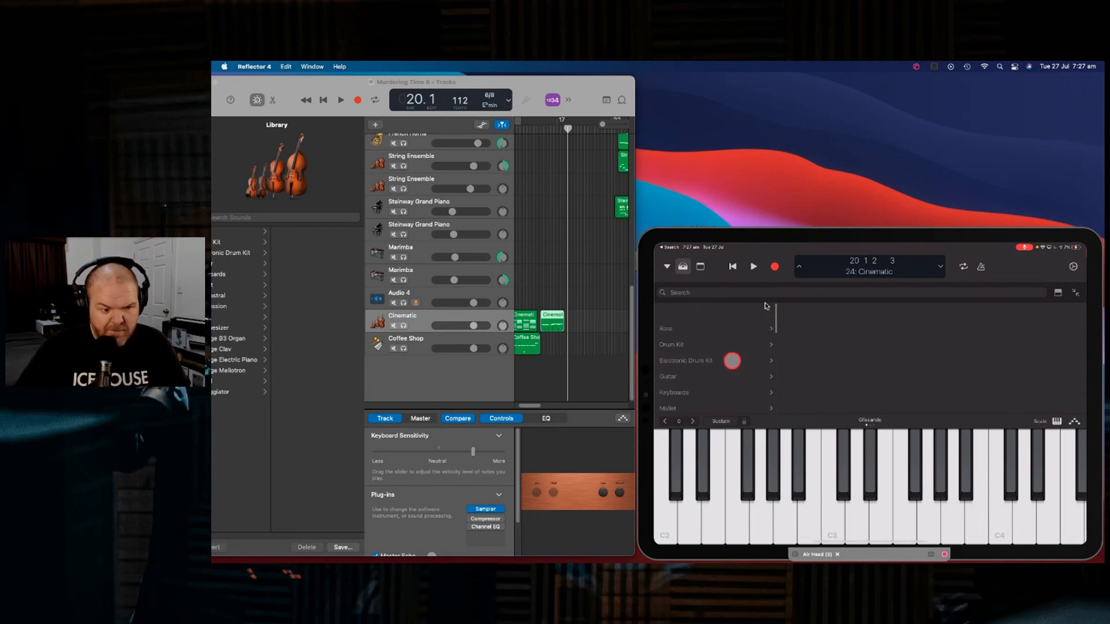
Choose Vintage Electric Piano > Phasing Bells for the Cinematic track and close the library
{"action": "scroll", "scroll_direction": "down", "scroll_amount": 3}
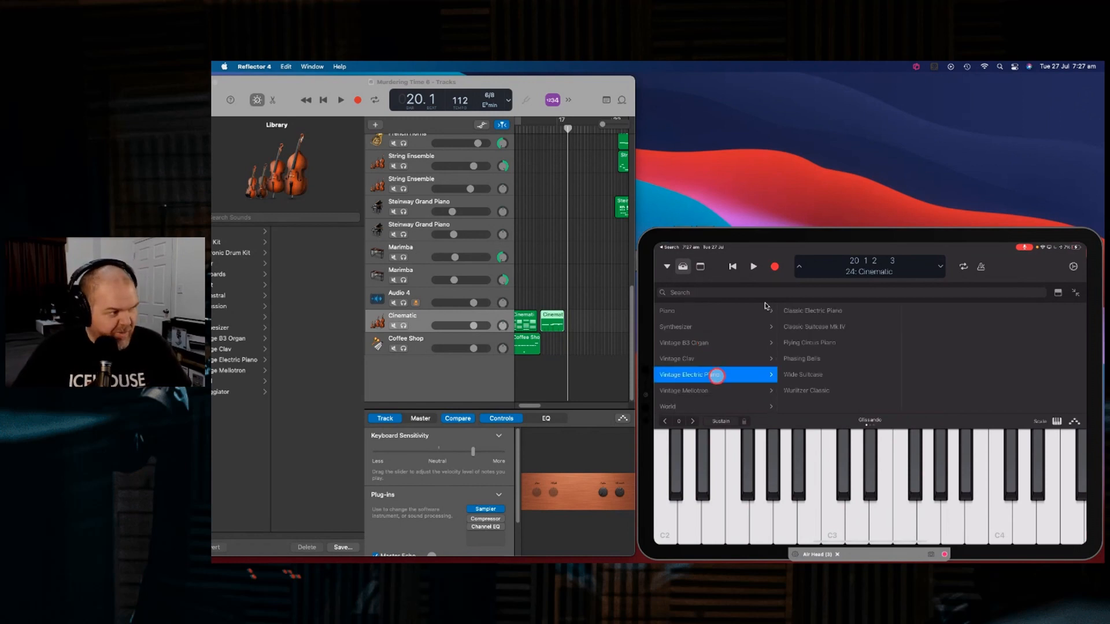
{"action": "left_click", "coordinate": [801, 358]}
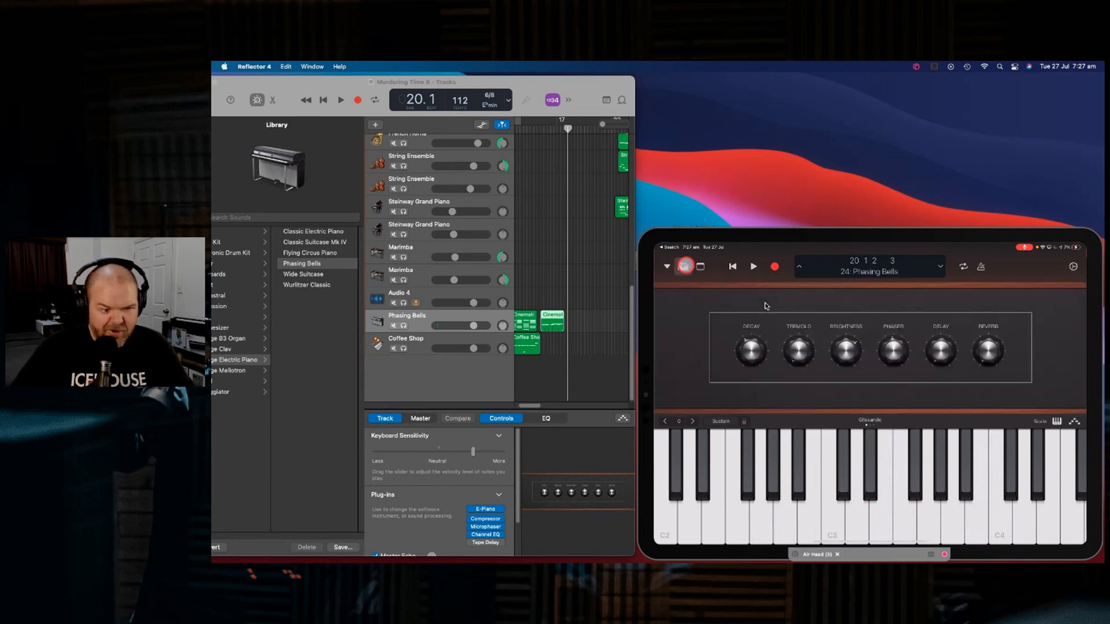
{"action": "left_click", "coordinate": [986, 351]}
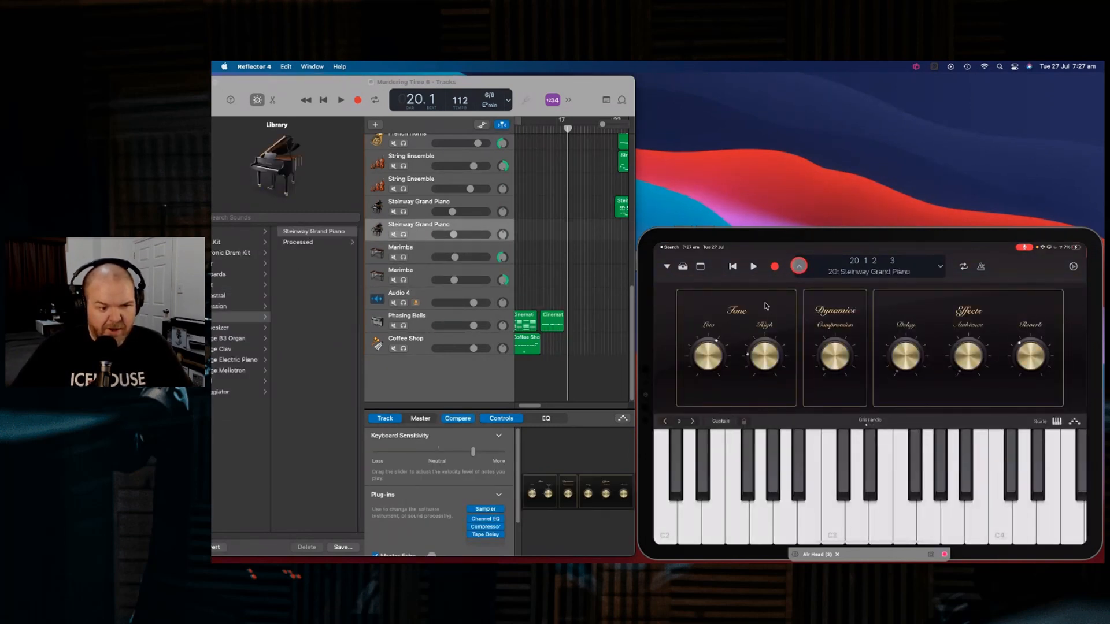
Select the Steinway Grand Piano track, then the ninth track, Natural Stereo
{"action": "left_click", "coordinate": [302, 241]}
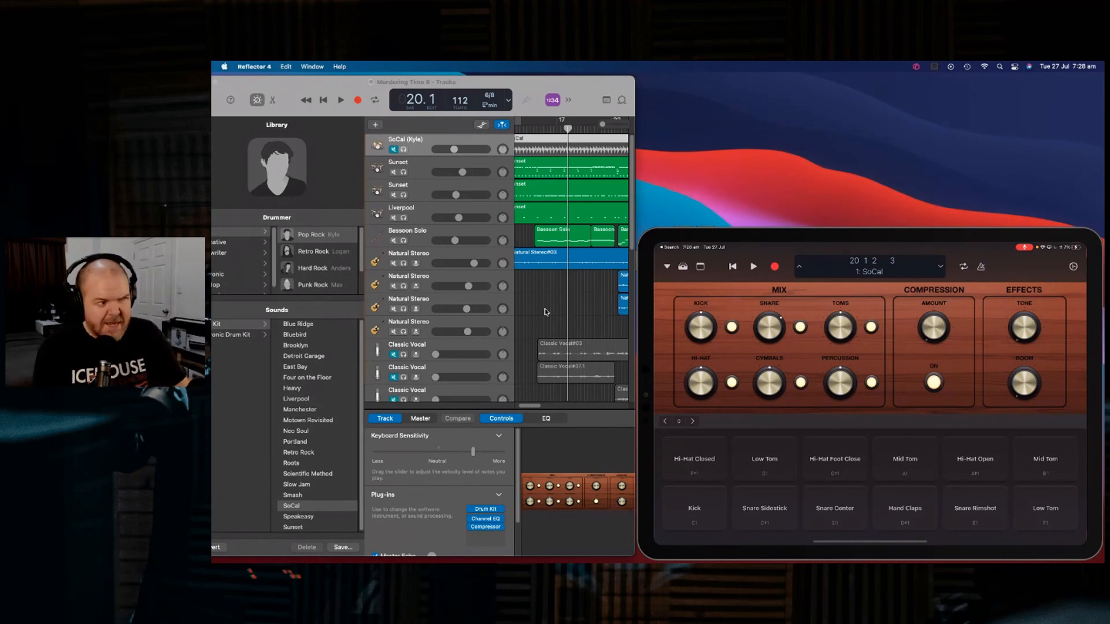
{"action": "mouse_move", "coordinate": [527, 280]}
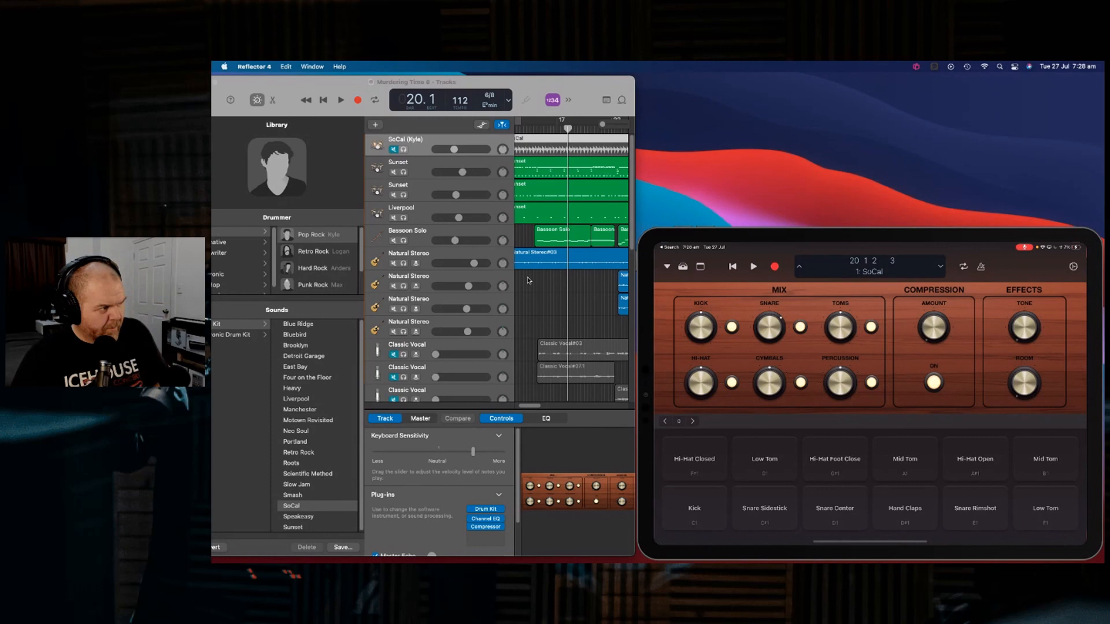
{"action": "left_click", "coordinate": [409, 253]}
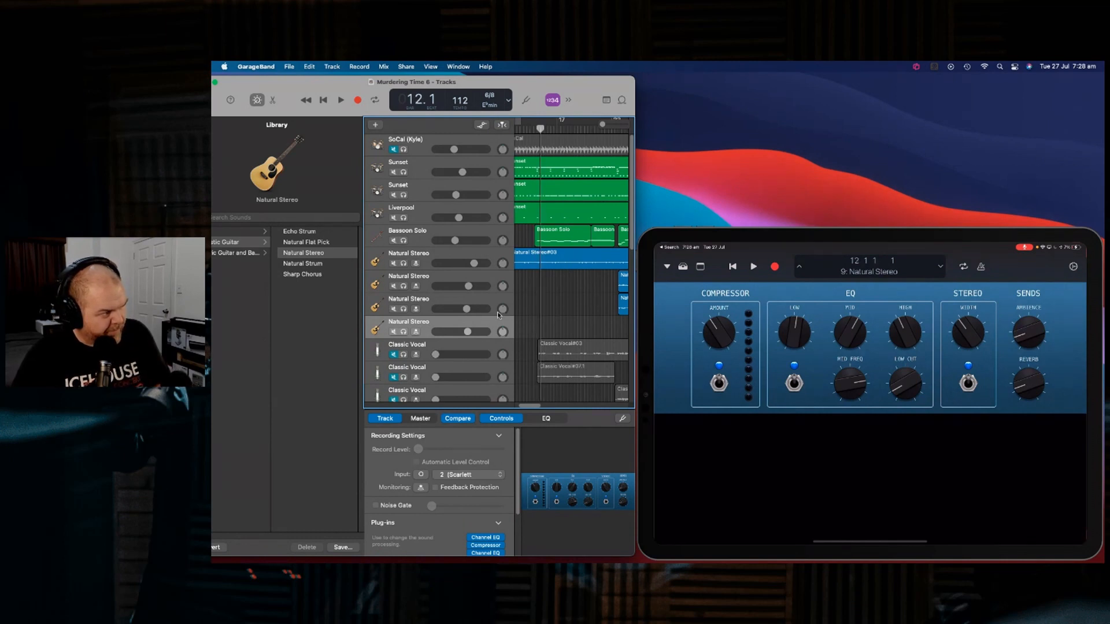
Set Natural Stereo's recording input to 2 (Scarlett 2i2 USB)
{"action": "left_click", "coordinate": [469, 474]}
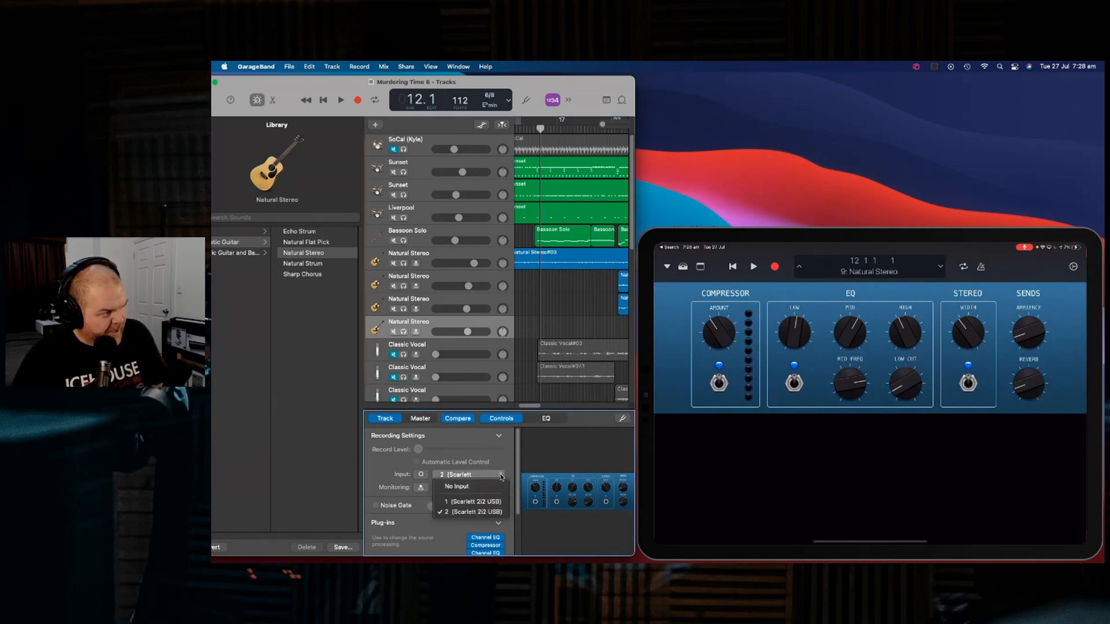
{"action": "left_click", "coordinate": [467, 511]}
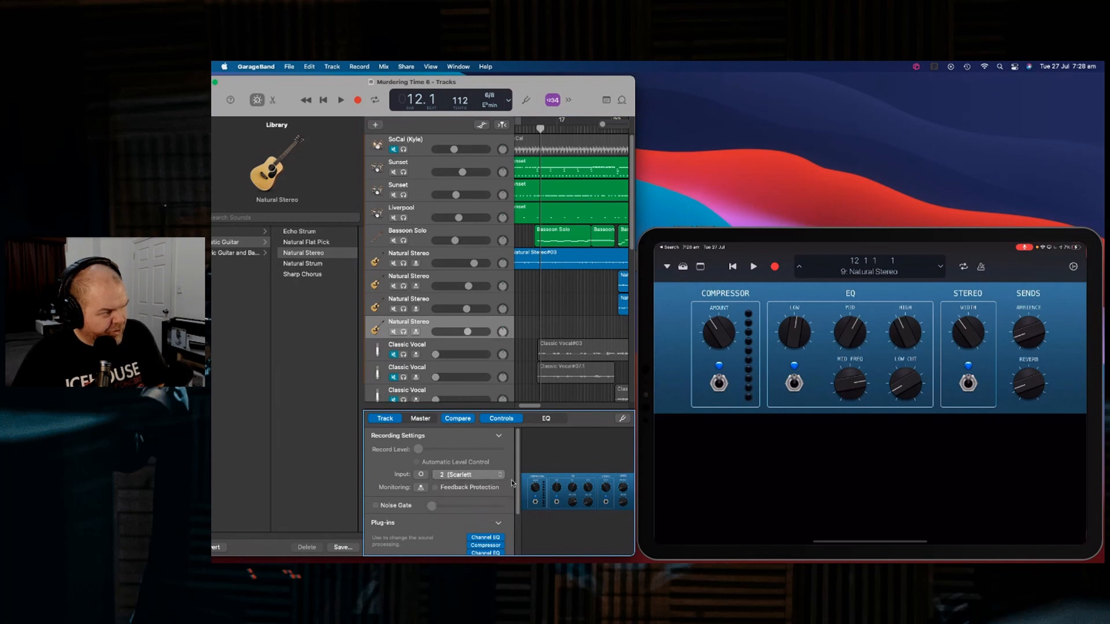
{"action": "mouse_move", "coordinate": [532, 460]}
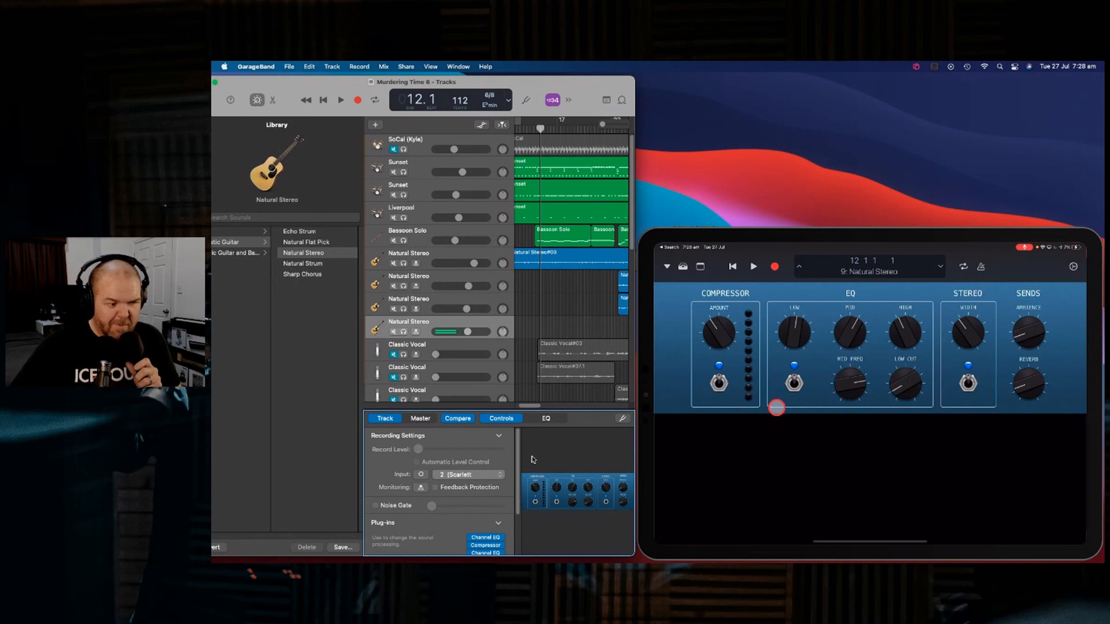
Record a short take on Natural Stereo and dismiss the BlackHole 16ch device prompt
{"action": "left_click", "coordinate": [774, 267]}
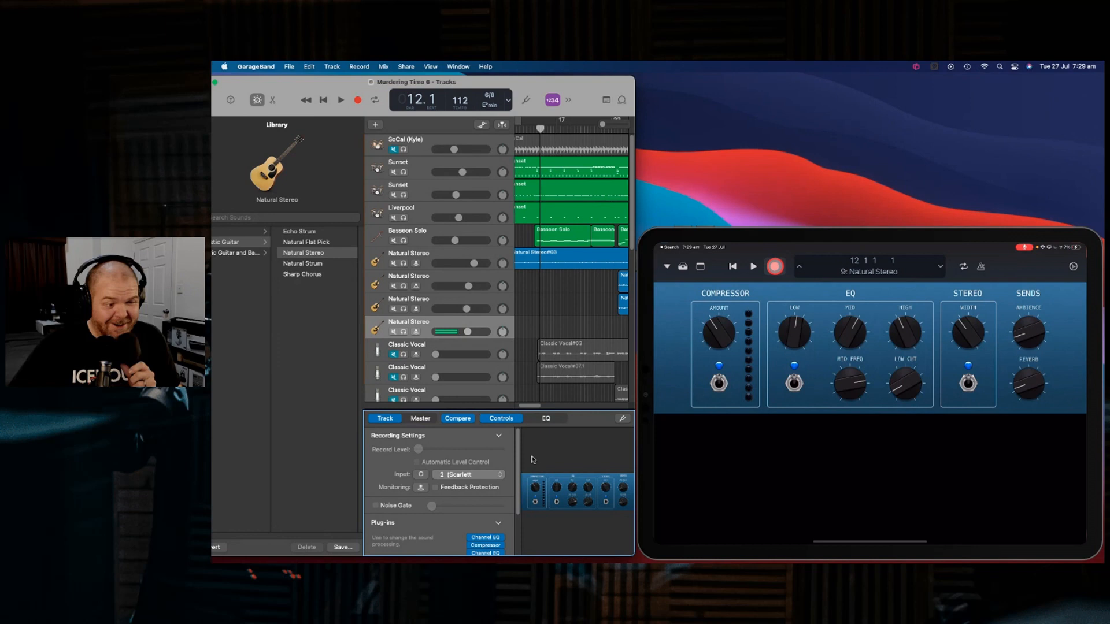
{"action": "left_click", "coordinate": [340, 100]}
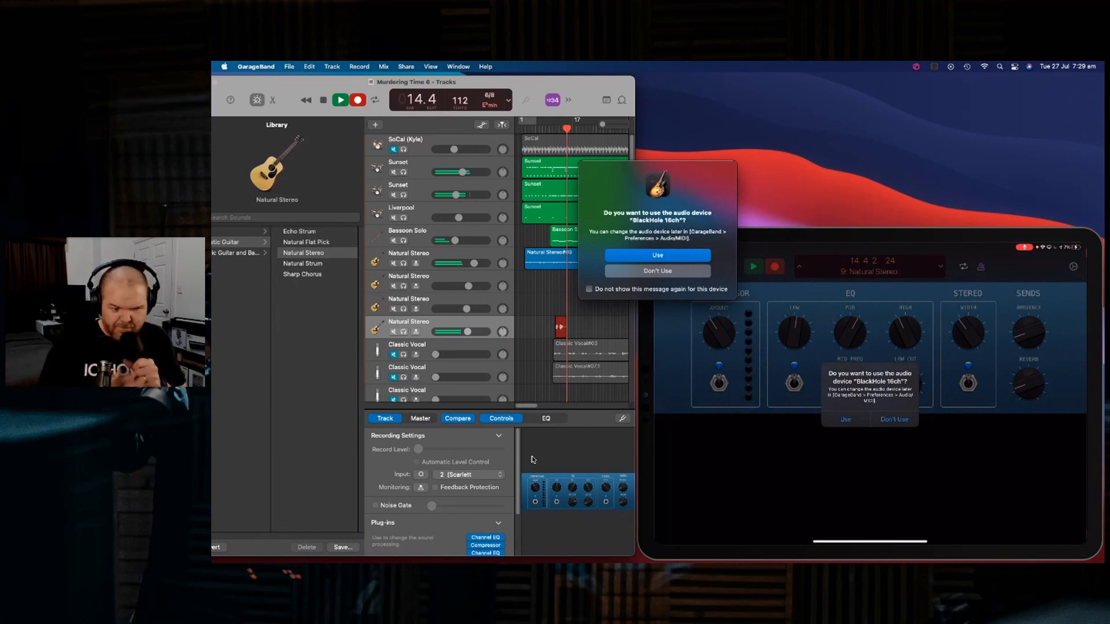
{"action": "mouse_move", "coordinate": [549, 480]}
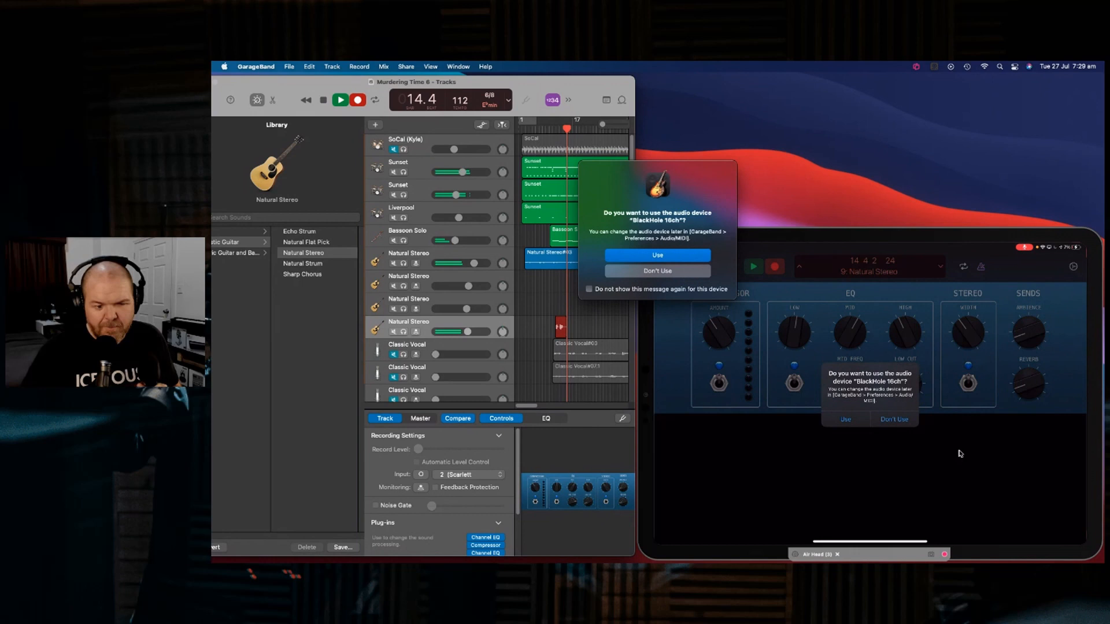
{"action": "left_click", "coordinate": [656, 270]}
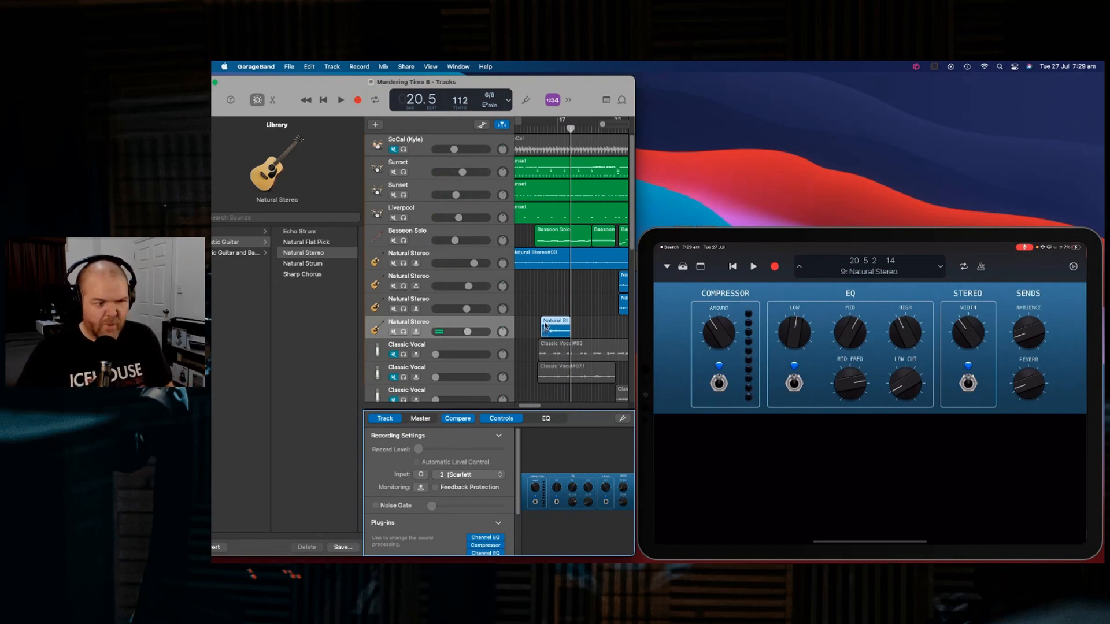
Play the new Natural Stereo take from its start, stop, and switch to track six
{"action": "left_click", "coordinate": [544, 129]}
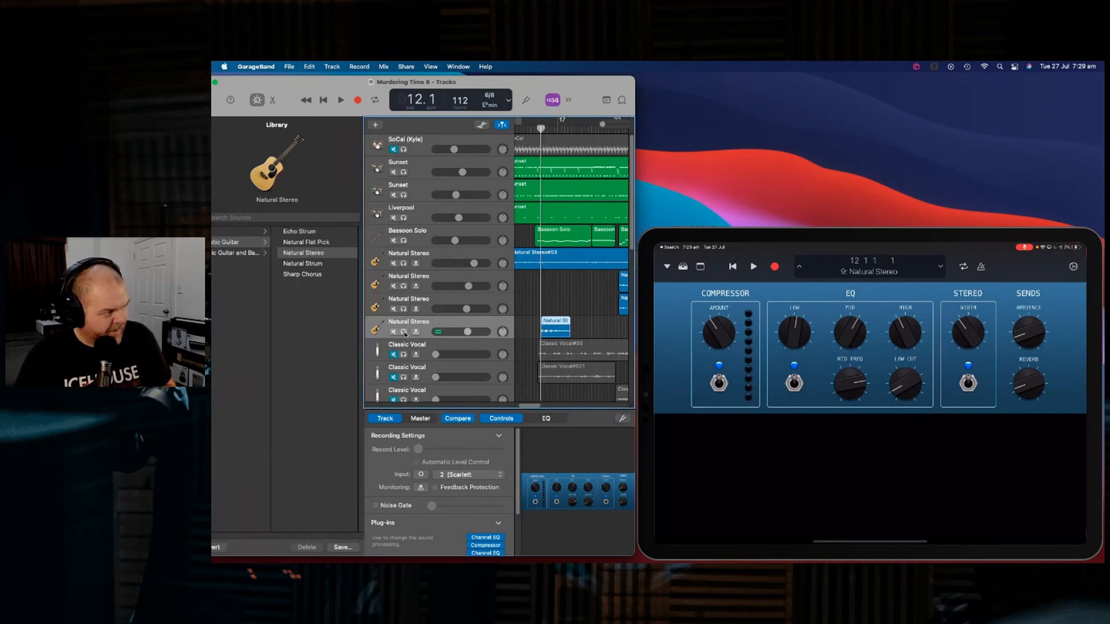
{"action": "left_click", "coordinate": [340, 100]}
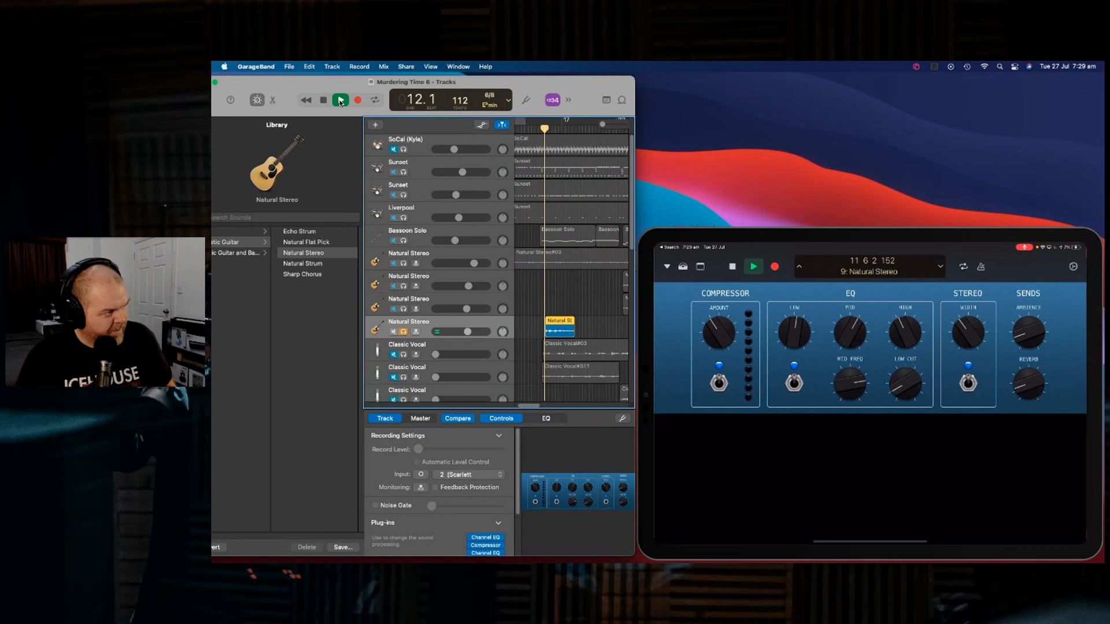
{"action": "left_click", "coordinate": [340, 99]}
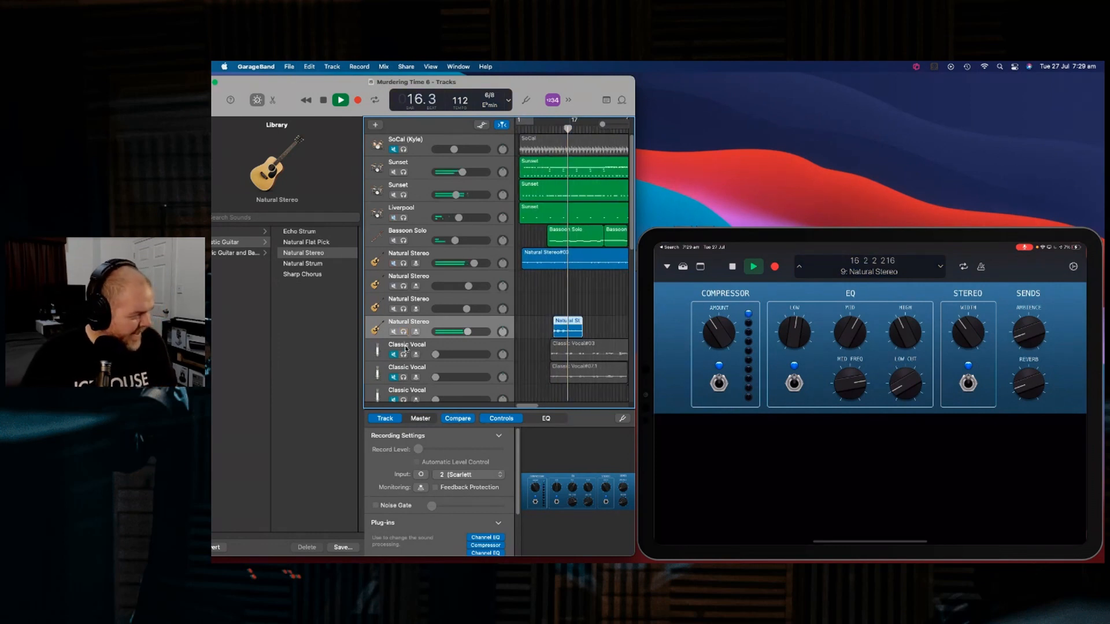
{"action": "left_click", "coordinate": [340, 100]}
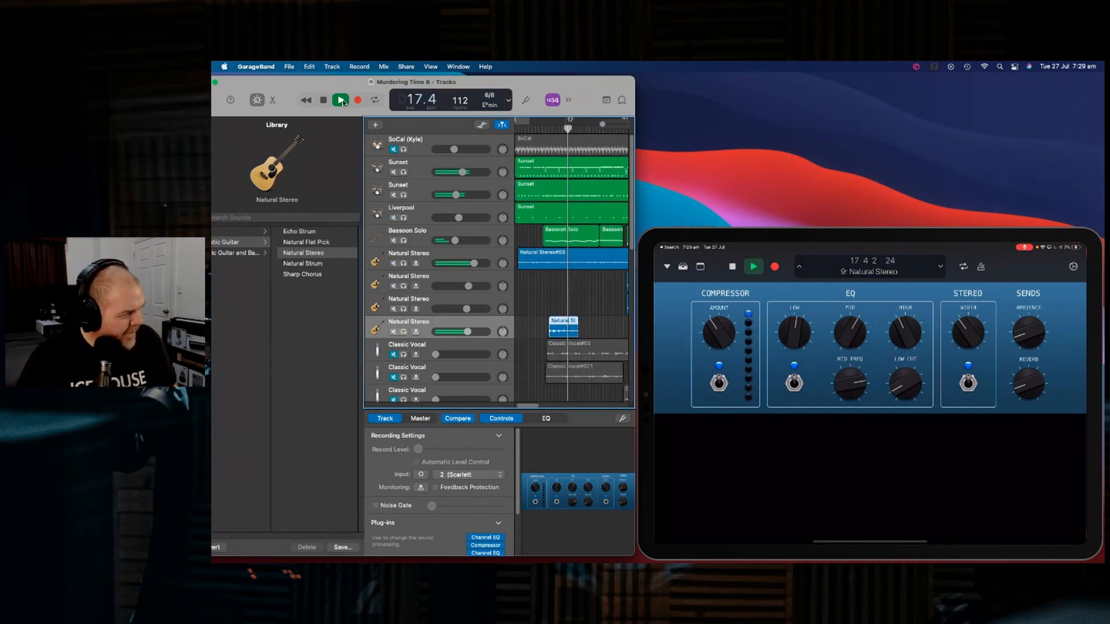
{"action": "left_click", "coordinate": [341, 99]}
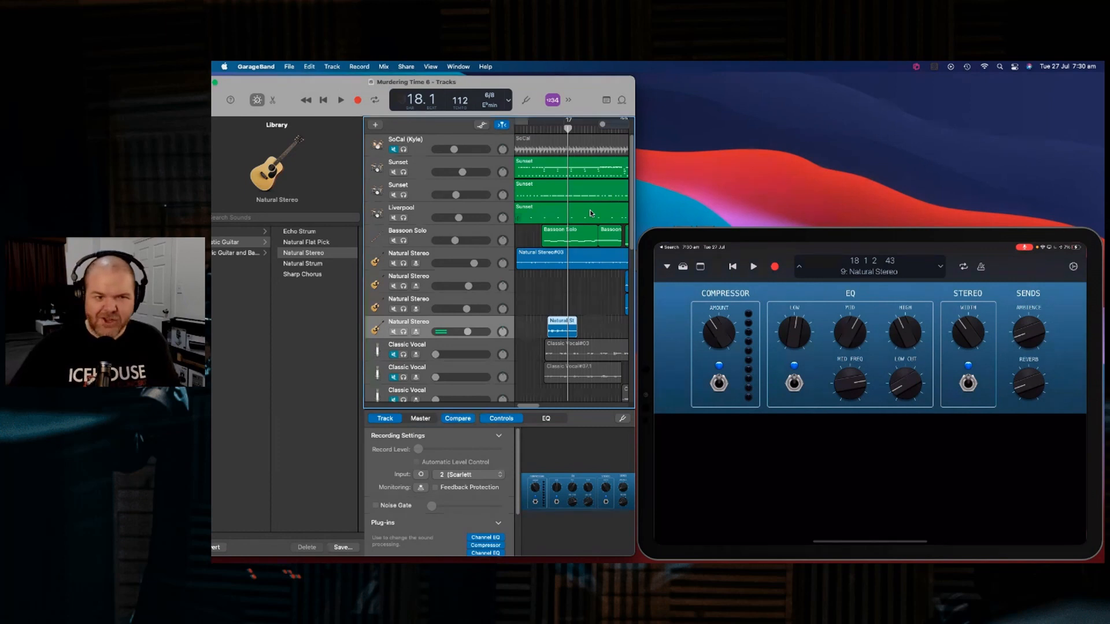
{"action": "left_click", "coordinate": [802, 266]}
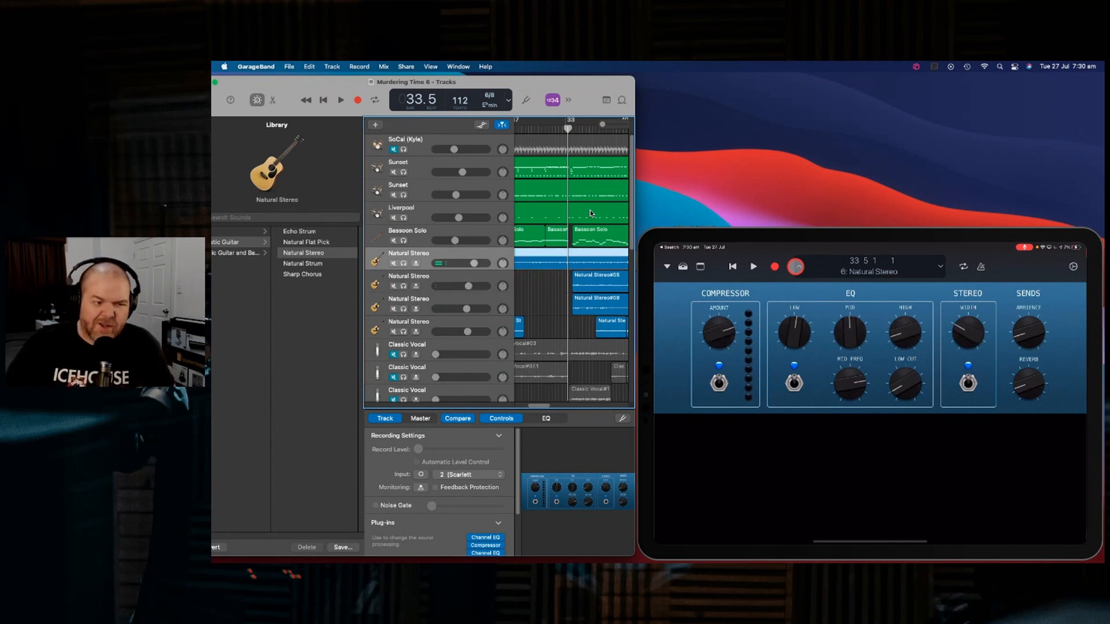
Step back to track 5, Bassoon Solo, and open its settings menu
{"action": "left_click", "coordinate": [407, 230]}
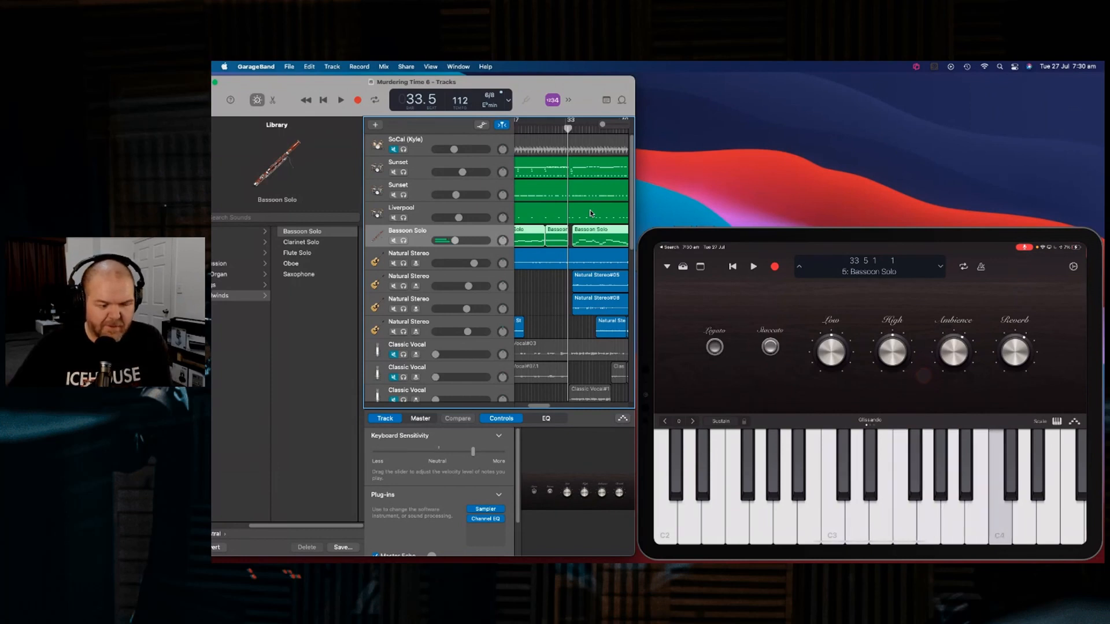
{"action": "left_click", "coordinate": [1071, 267]}
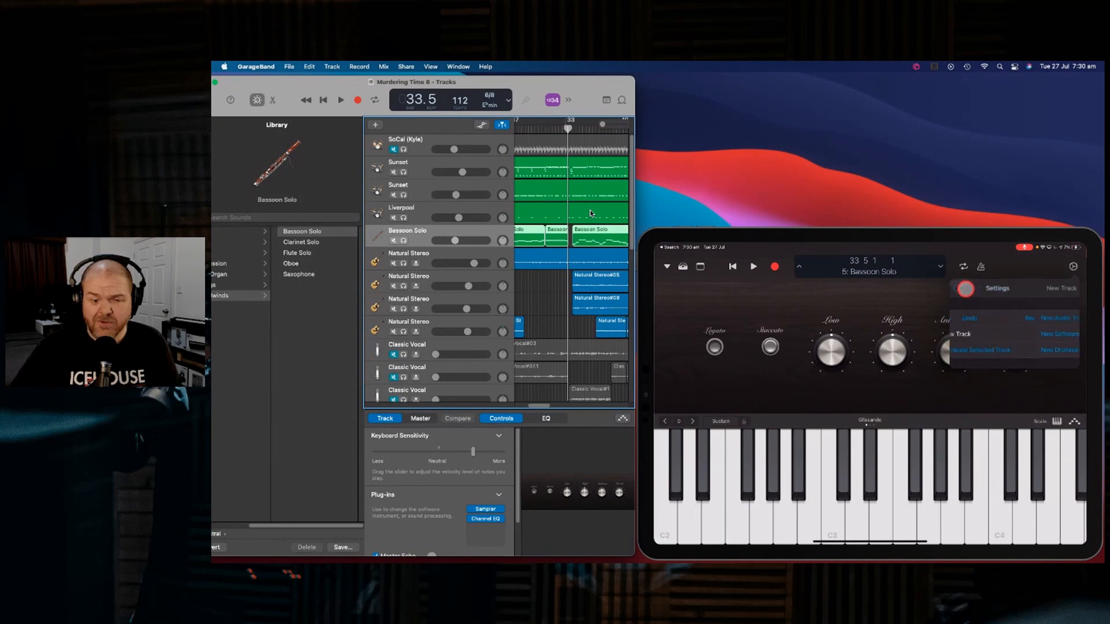
Turn on the key commands strip for Bassoon Solo and open the View menu
{"action": "left_click", "coordinate": [996, 287]}
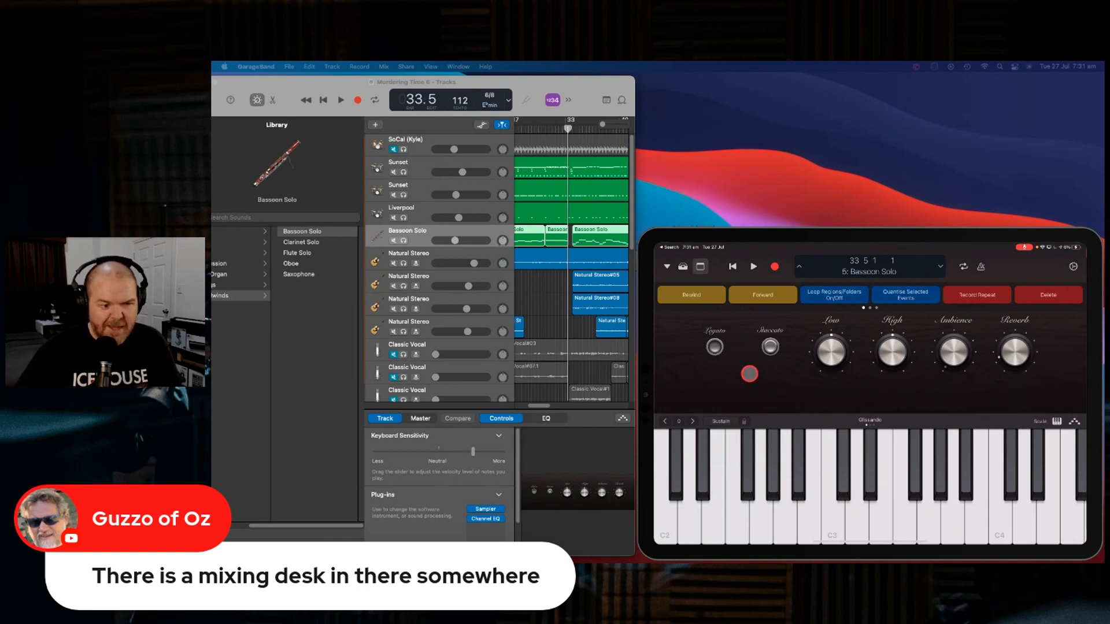
{"action": "left_click", "coordinate": [665, 267]}
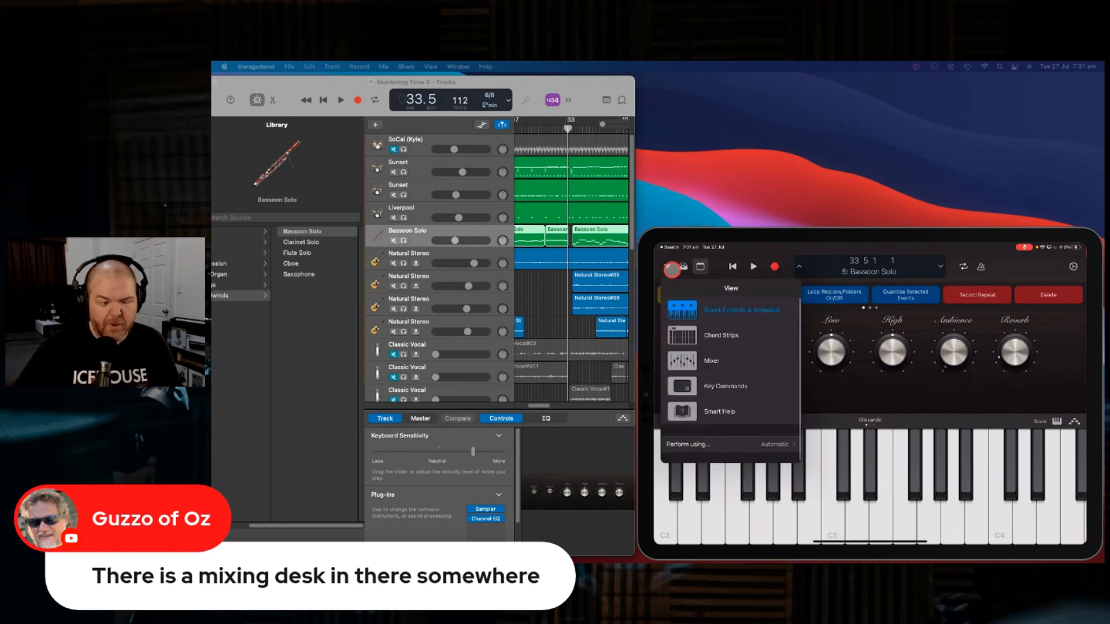
Switch to the Mixer view and select channel 8, Natural Stereo
{"action": "left_click", "coordinate": [720, 335]}
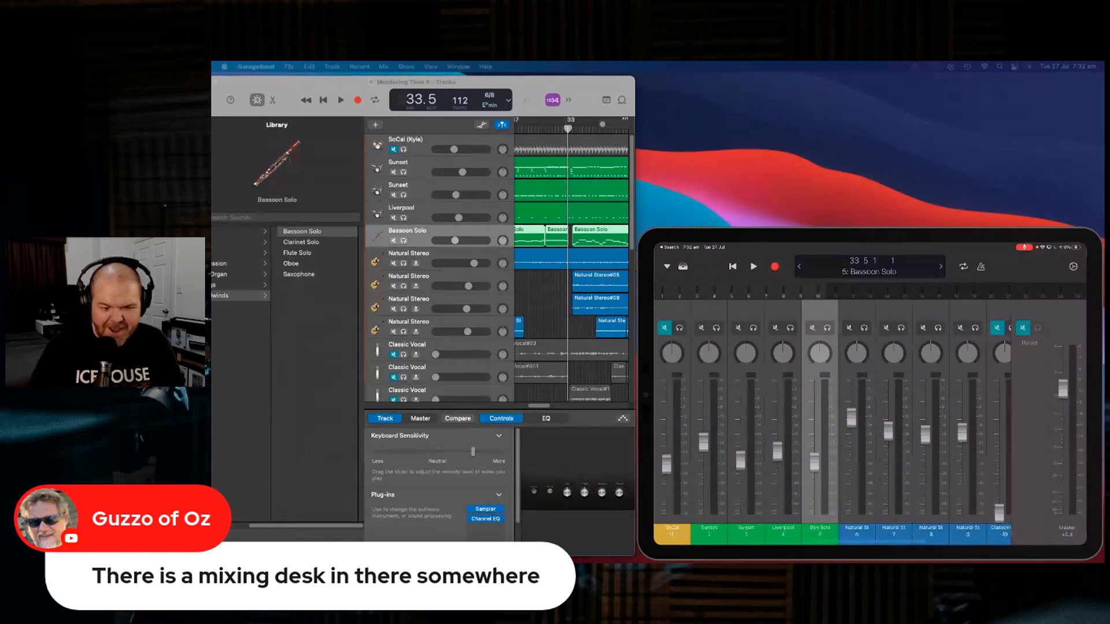
{"action": "left_click", "coordinate": [409, 299]}
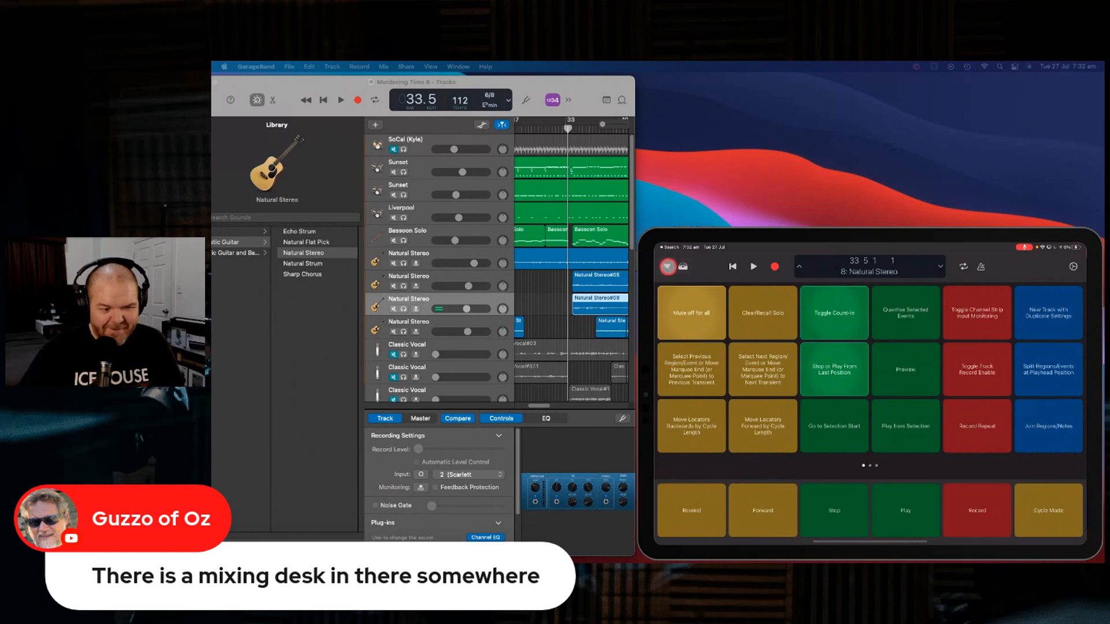
Check the View menu's Perform options, then choose Mixer with Natural Stereo selected
{"action": "left_click", "coordinate": [665, 267]}
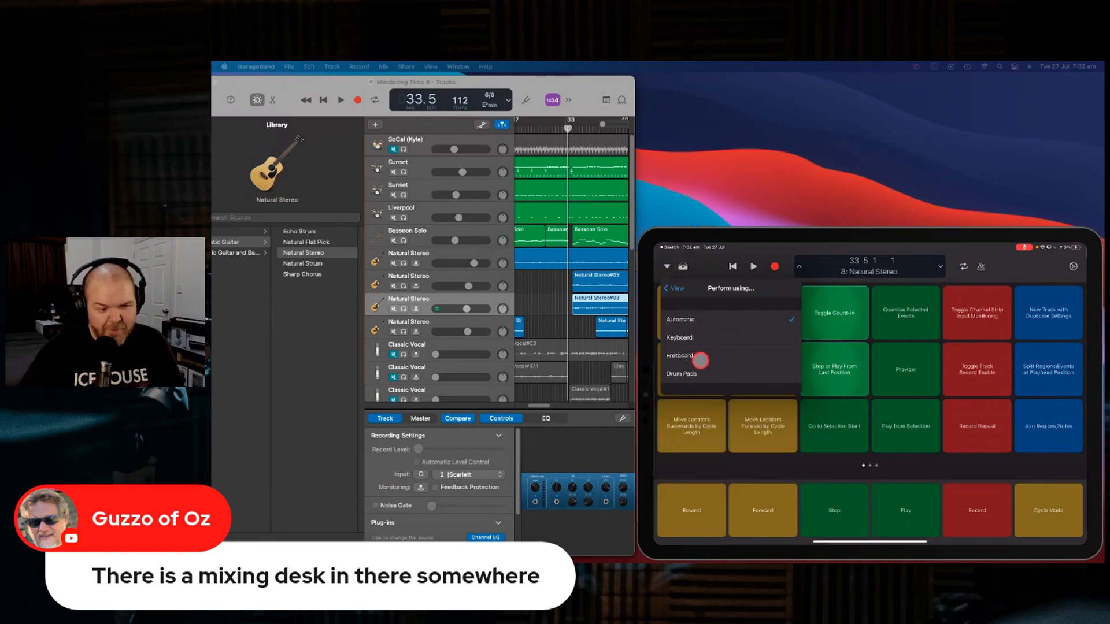
{"action": "left_click", "coordinate": [672, 287]}
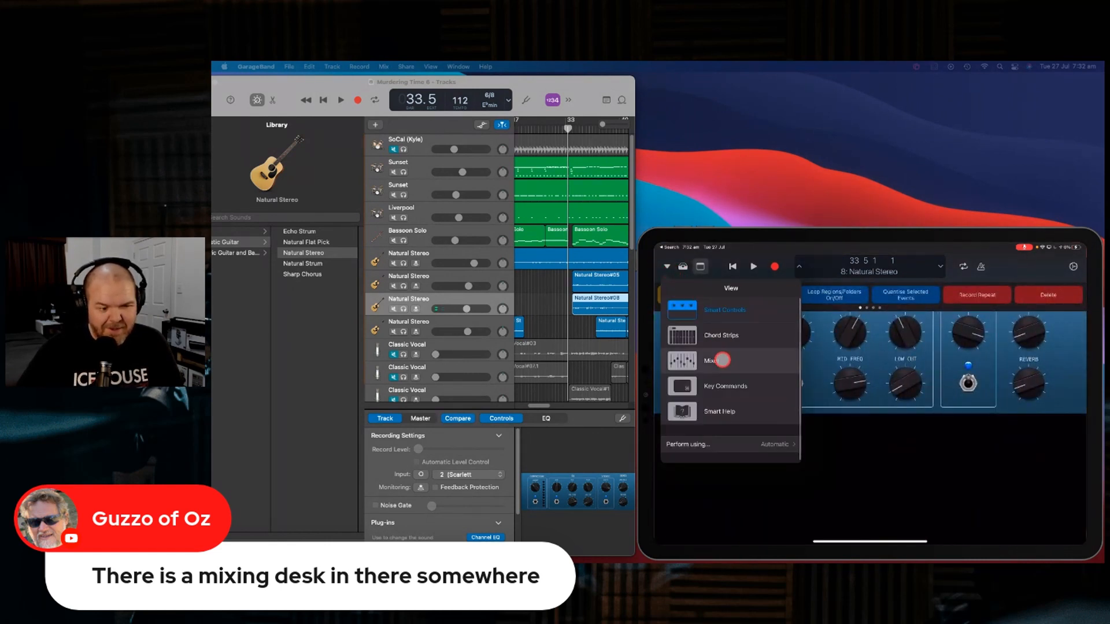
{"action": "left_click", "coordinate": [710, 360]}
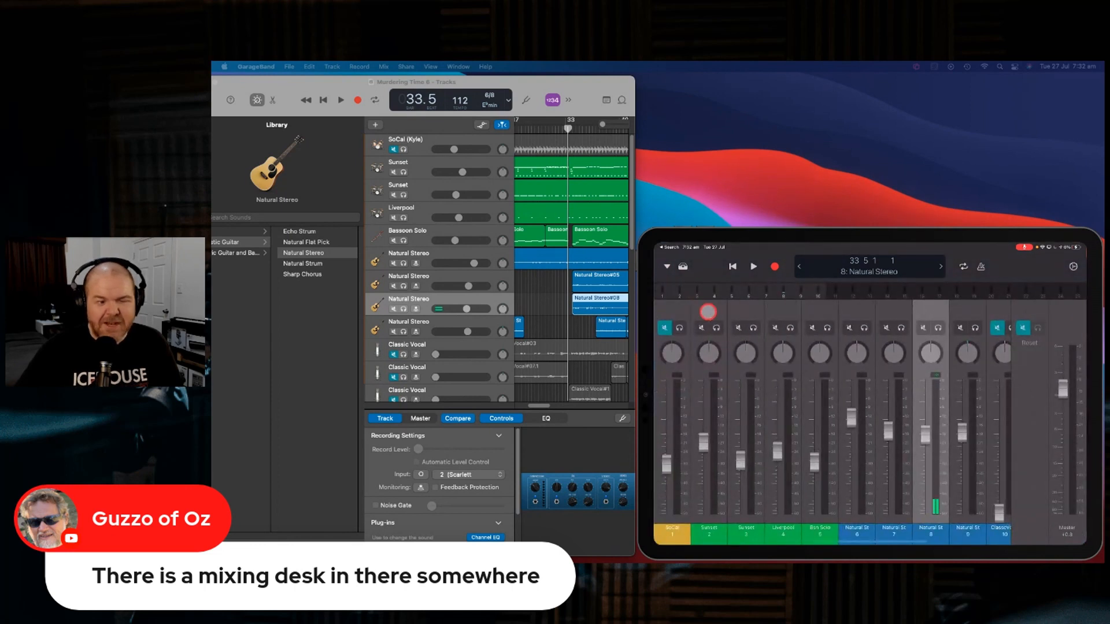